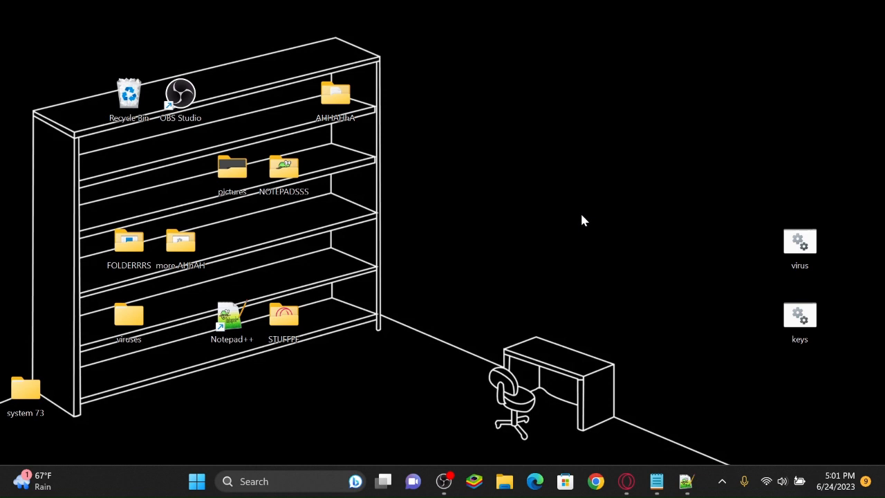
mouse_move(509, 210)
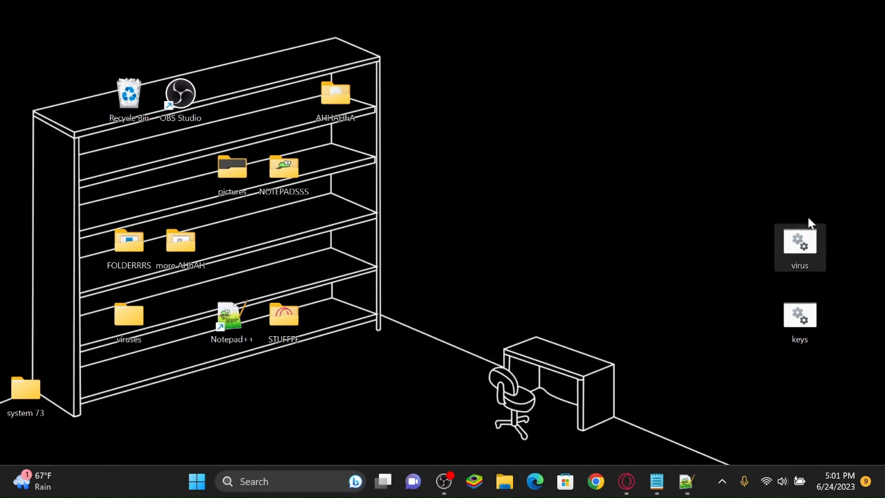
Drag items on the desktop while the Meteor Client search sits in the browser.
drag(812, 221, 822, 404)
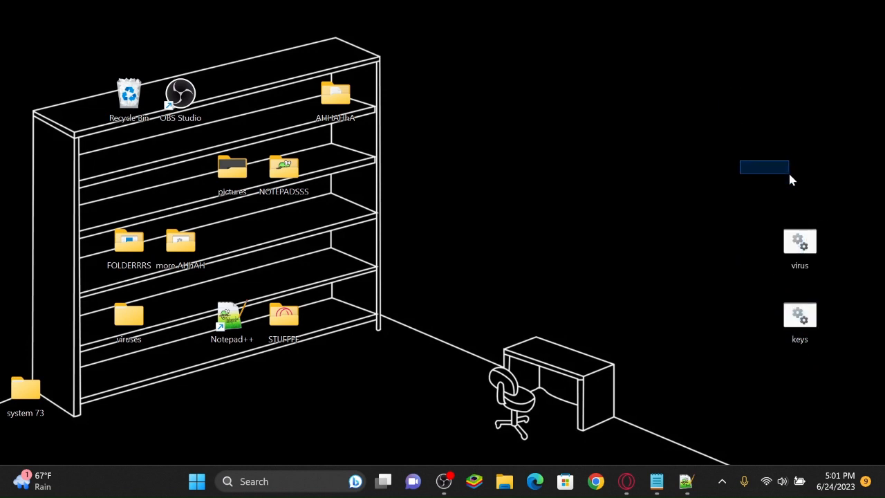
drag(763, 166, 813, 378)
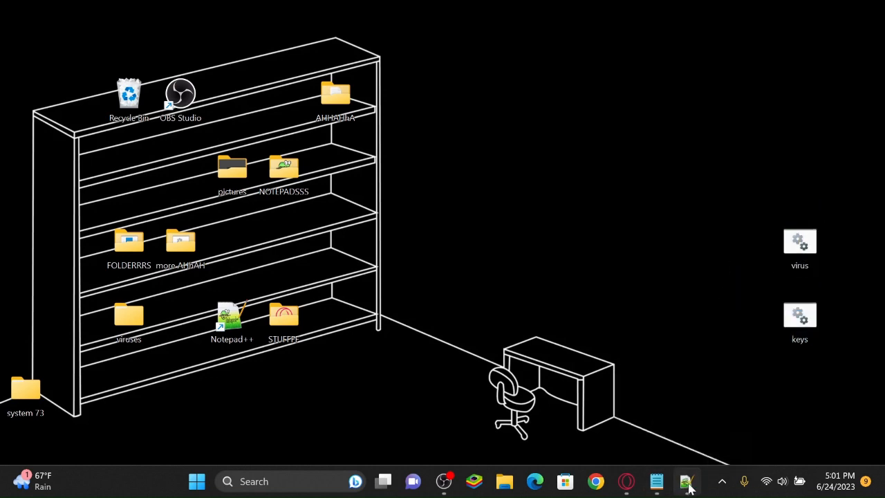
mouse_move(625, 481)
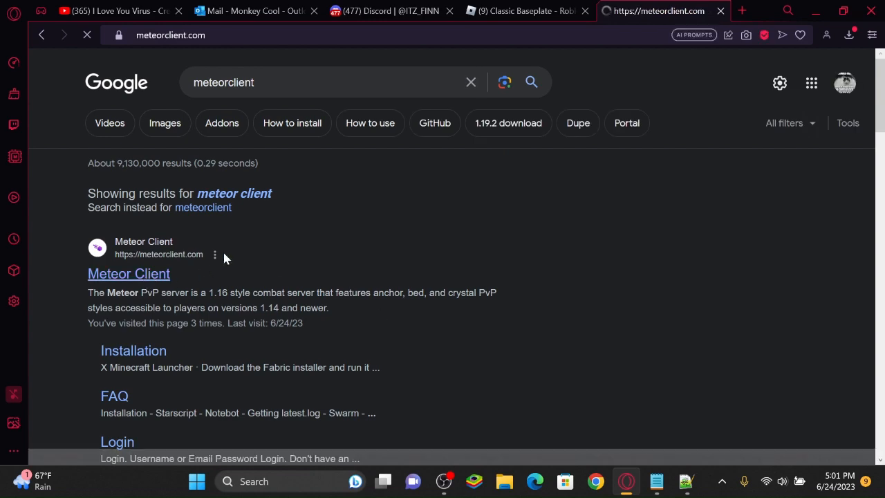
Download the Meteor Client Dev Build 0.5.4 jar from its site to the Desktop.
click(128, 274)
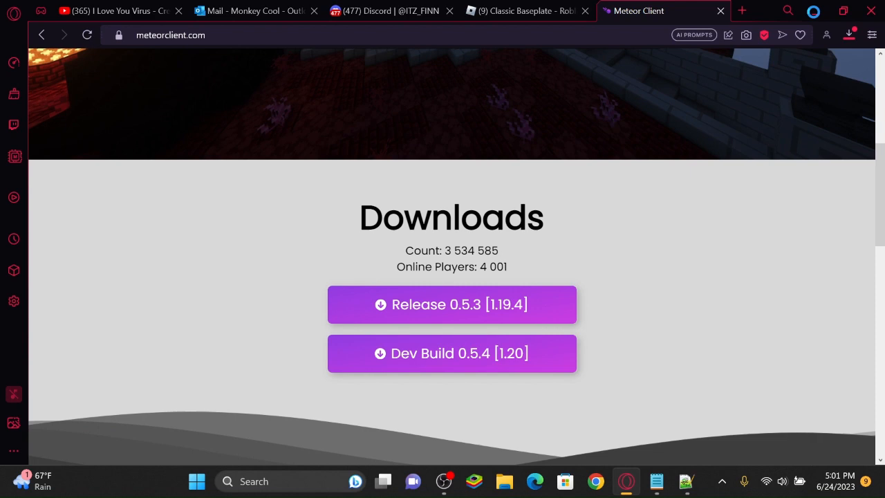
click(451, 354)
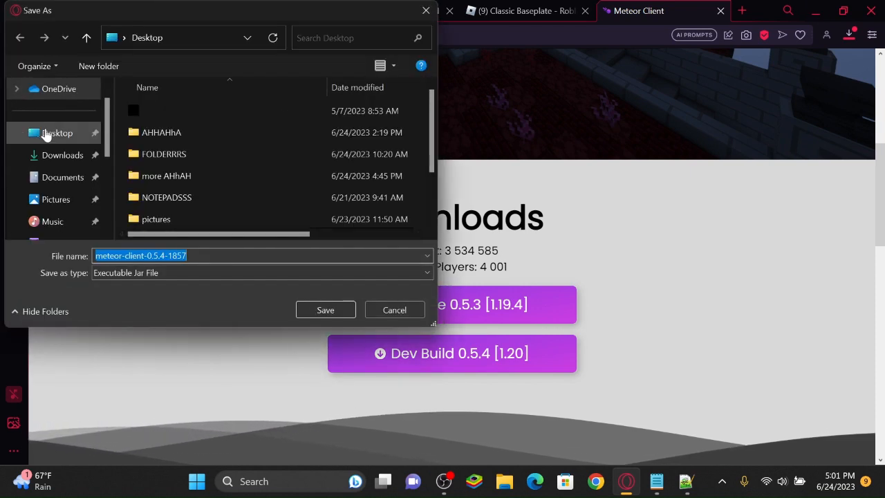
click(324, 310)
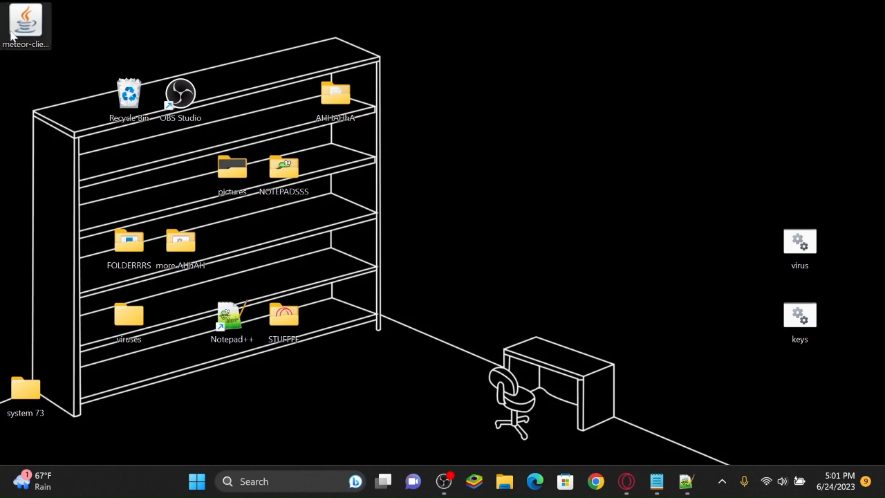
Move the downloaded jar mid-desktop and view virus.bat and keys.bat in Notepad++.
drag(25, 25, 593, 179)
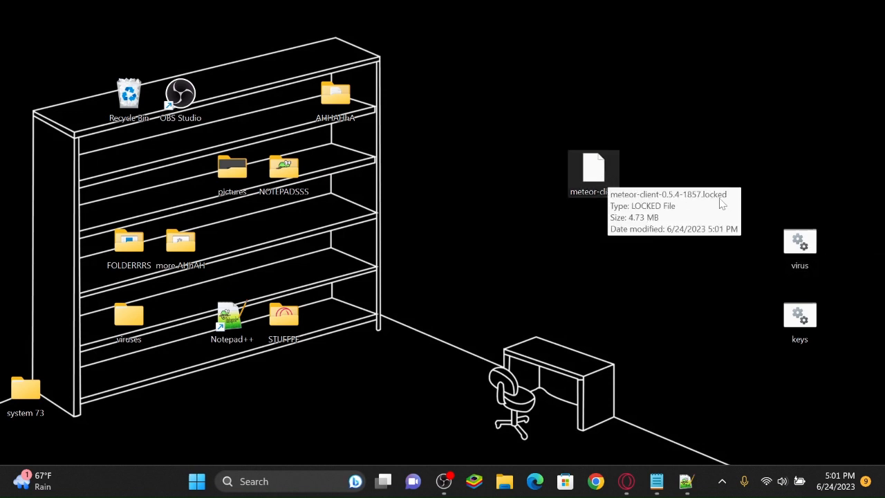
mouse_move(730, 216)
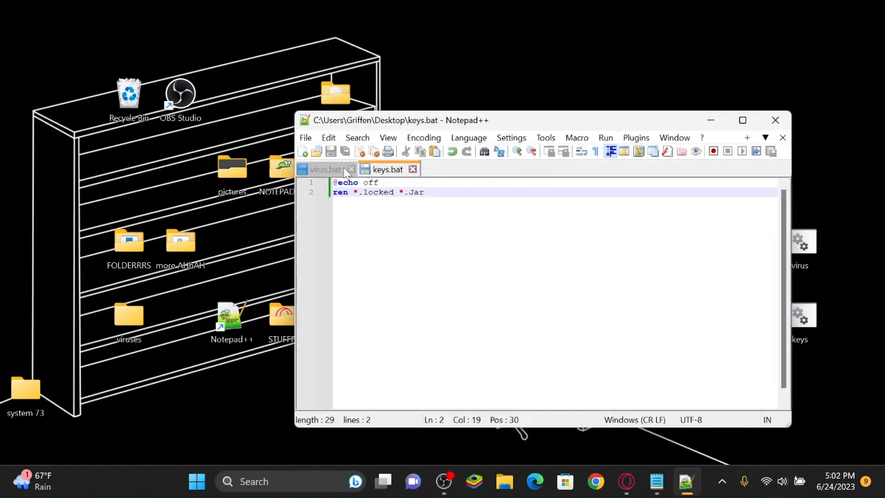
click(325, 169)
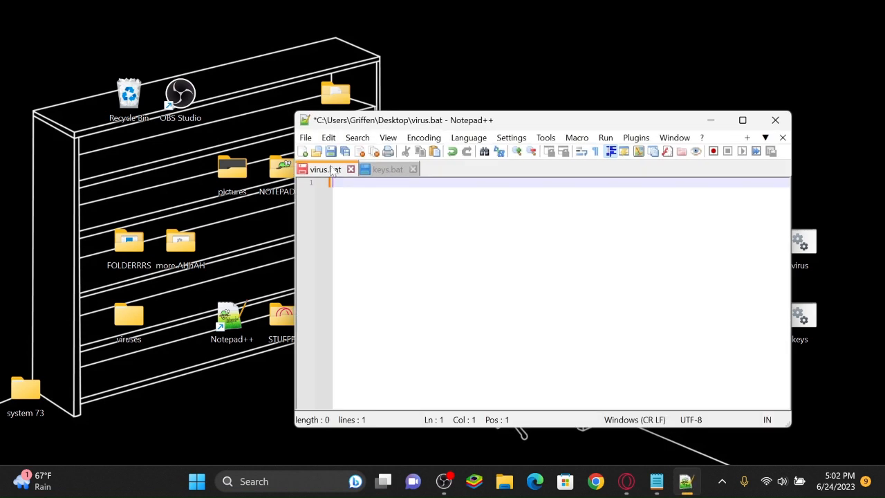
click(384, 168)
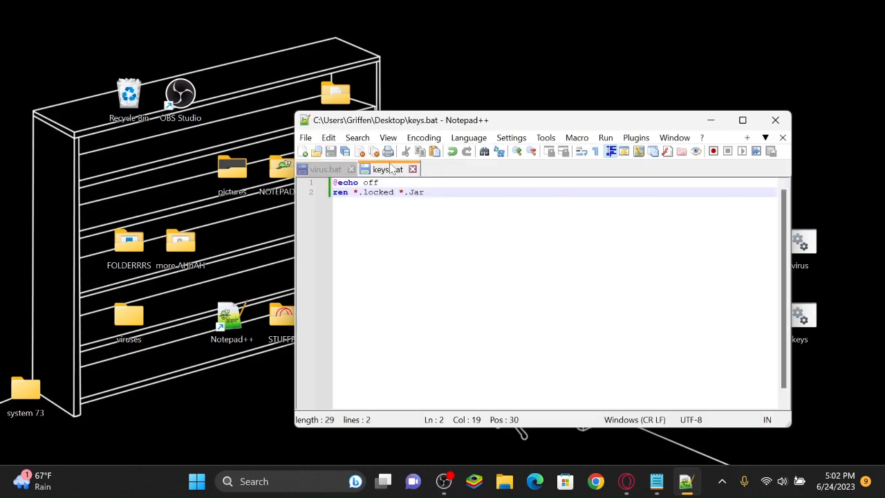
click(324, 168)
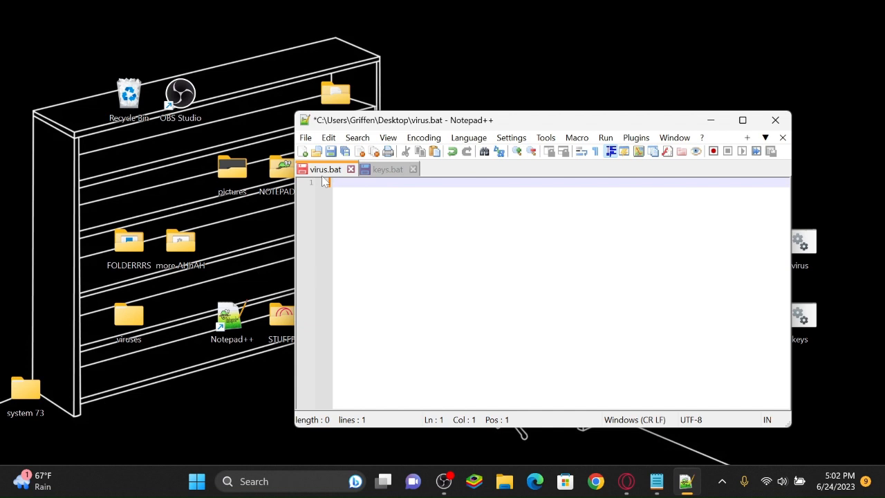
text(@echo off)
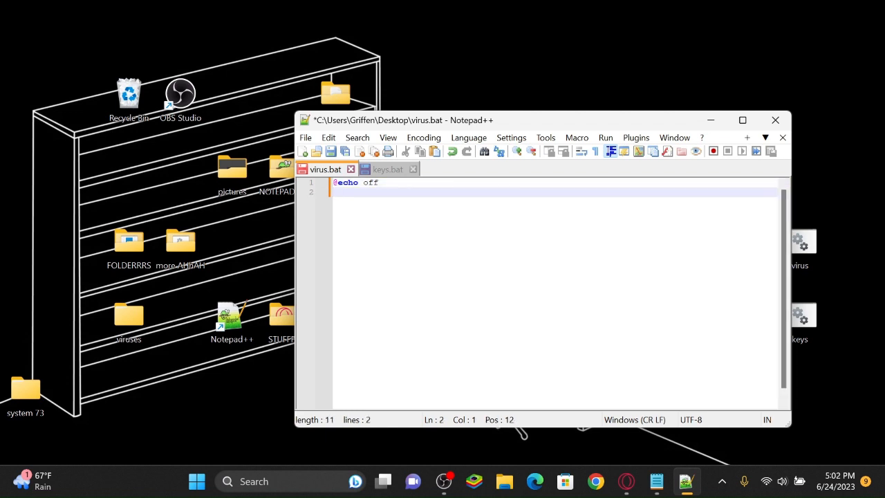
text(ren)
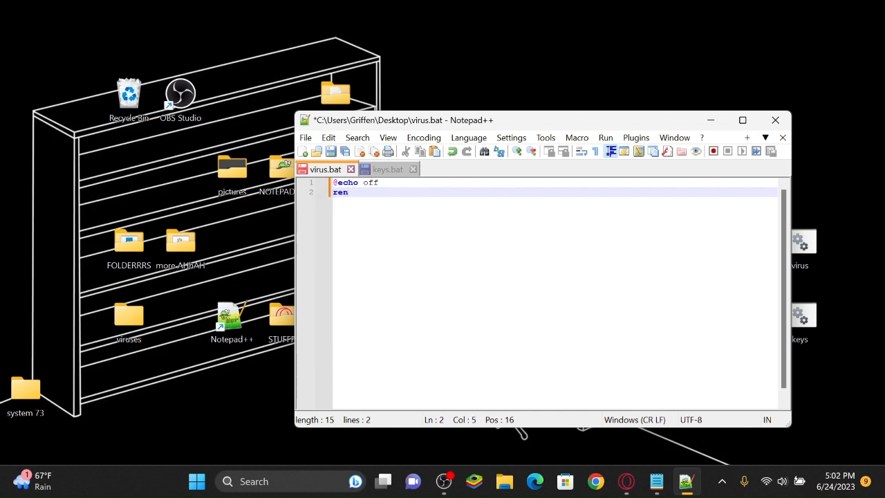
text(*)
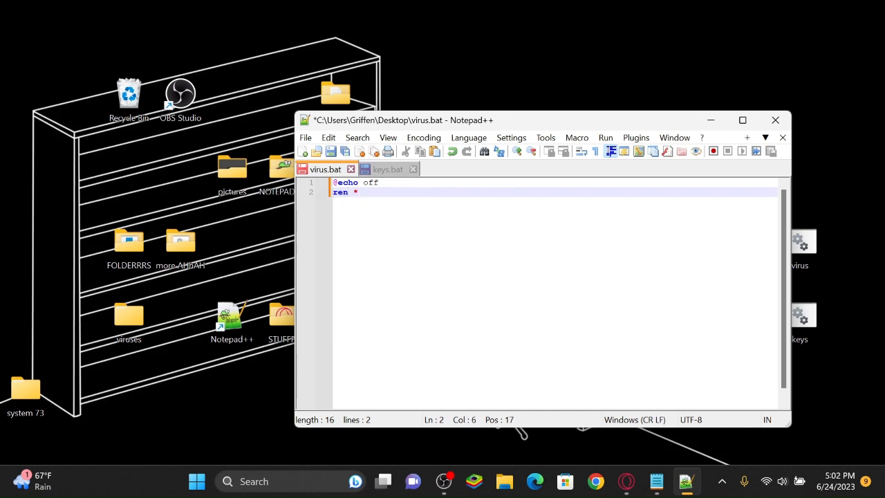
text(.Jar *)
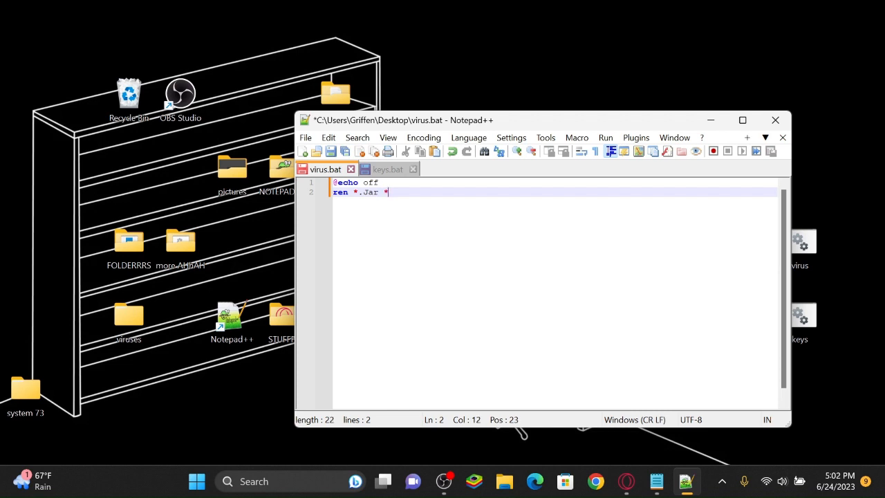
text(LOCKED)
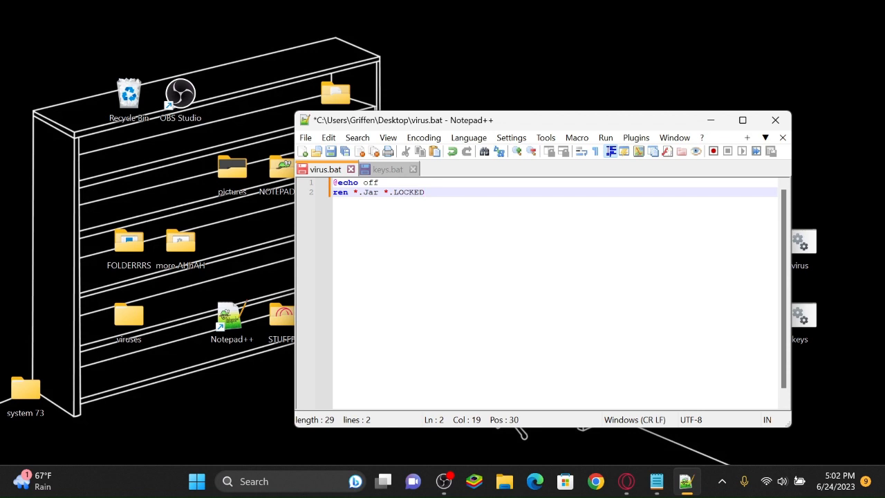
key(ctrl+s)
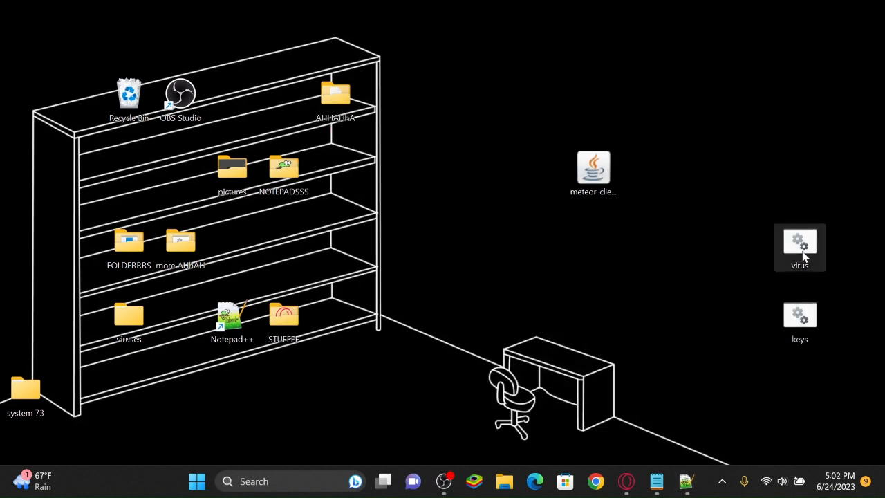
Run virus.bat, try opening the meteor file and dismiss the 'This app can't run on your PC' warning.
click(593, 169)
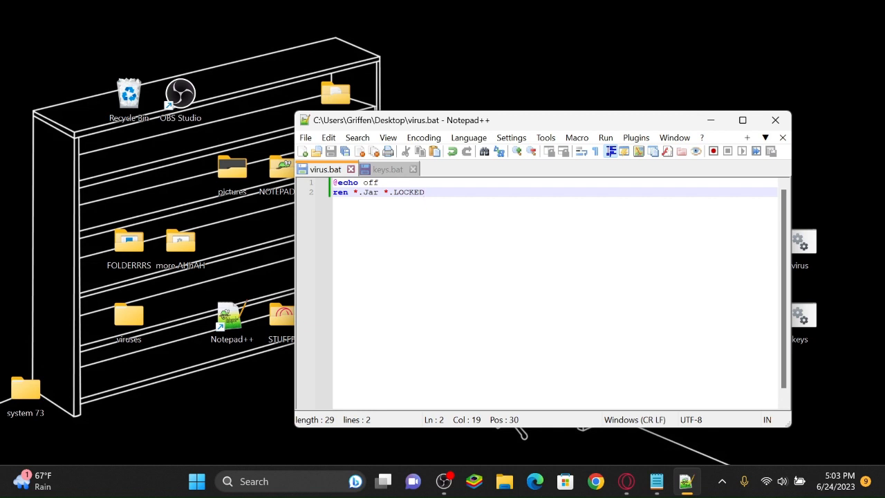
click(387, 168)
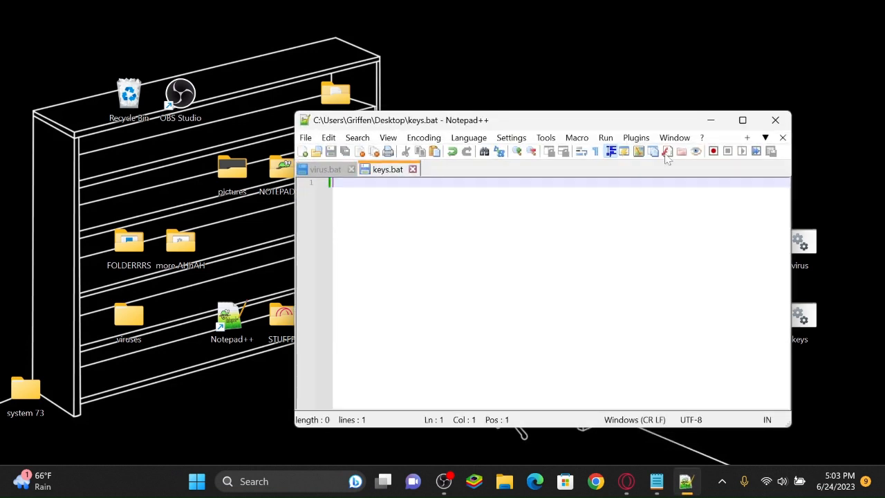
click(774, 119)
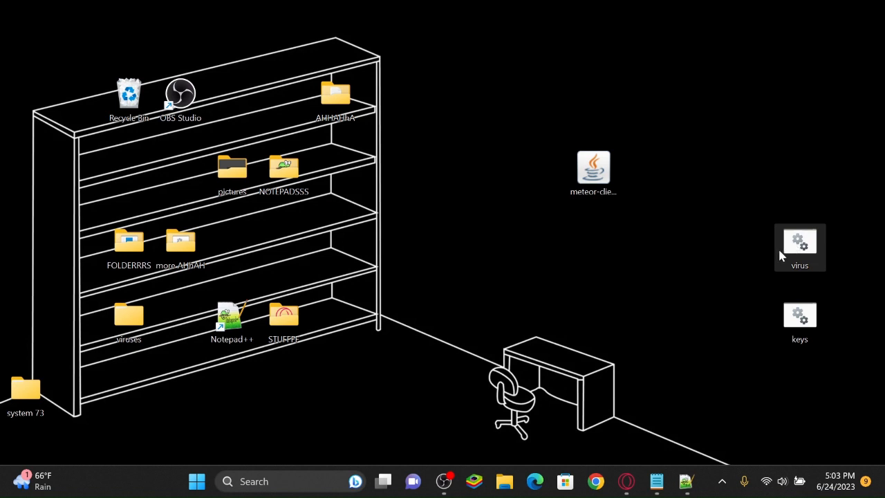
mouse_move(593, 173)
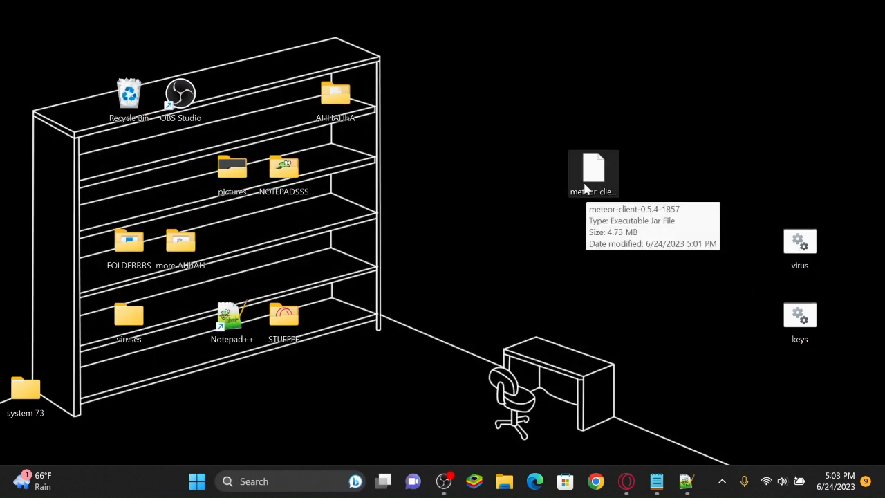
double_click(593, 169)
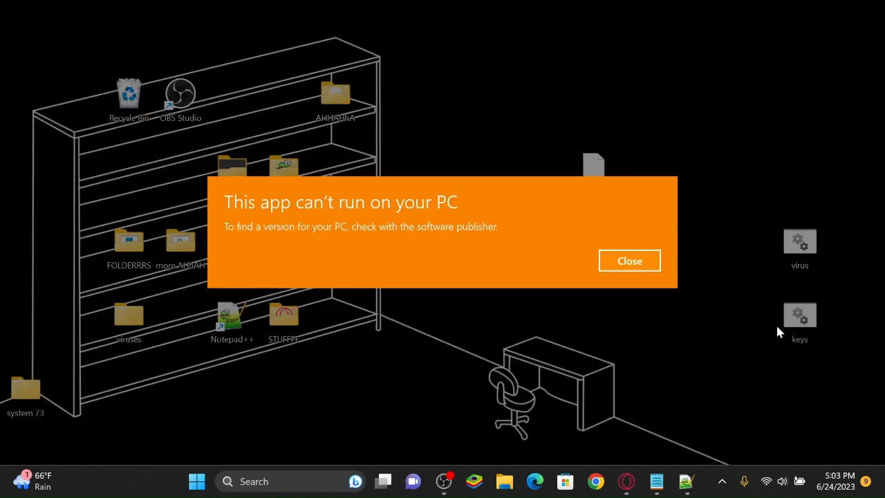
mouse_move(282, 249)
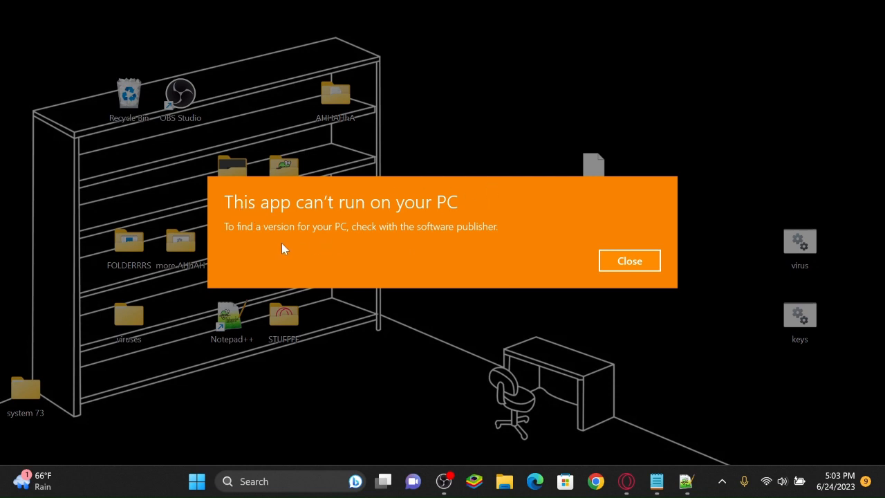
mouse_move(240, 230)
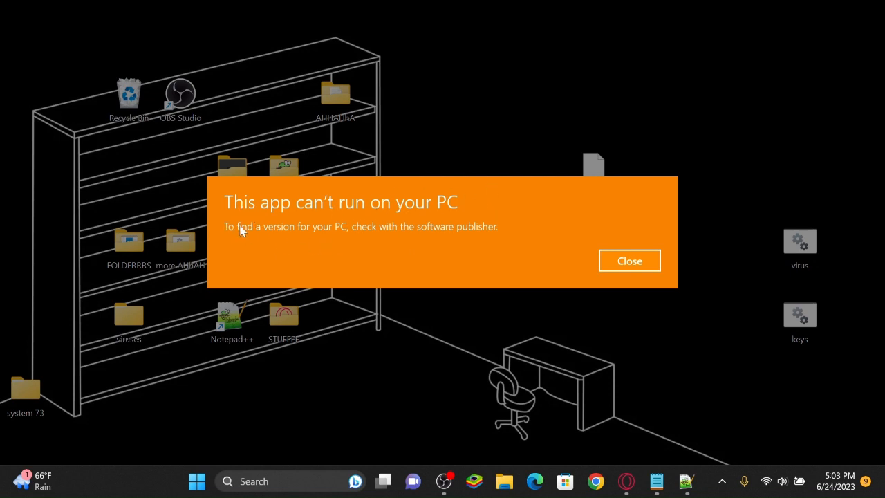
mouse_move(415, 234)
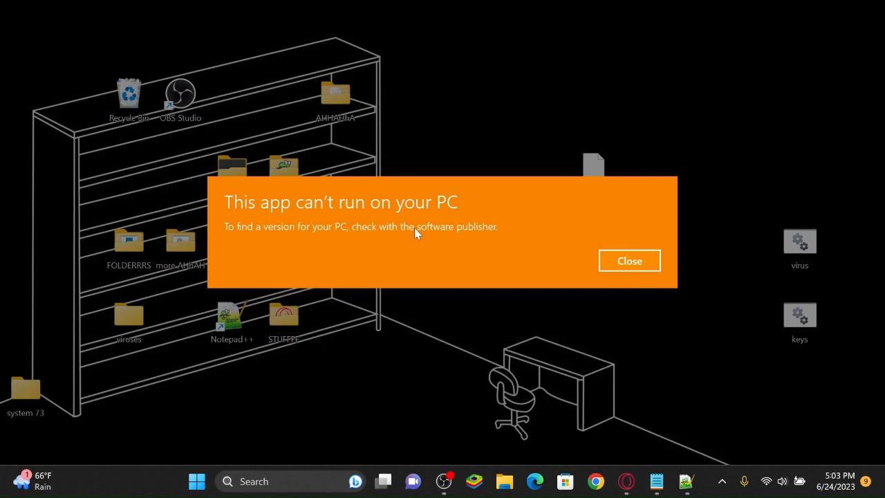
click(628, 259)
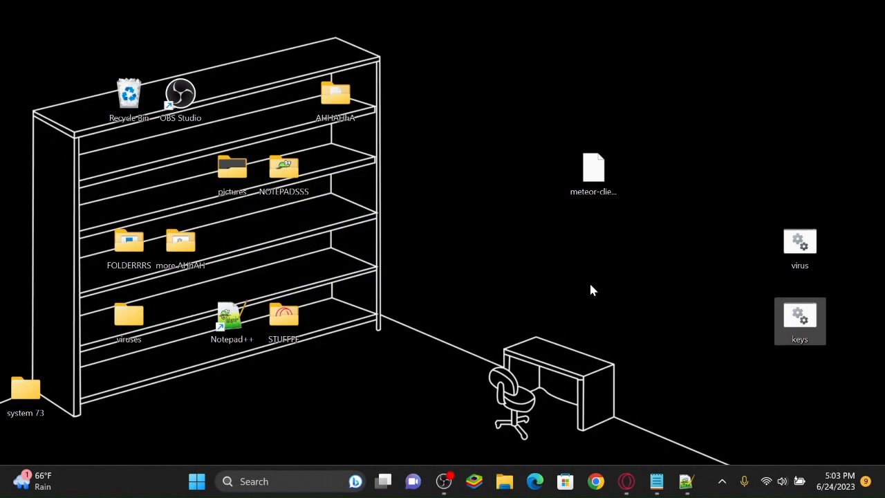
mouse_move(725, 412)
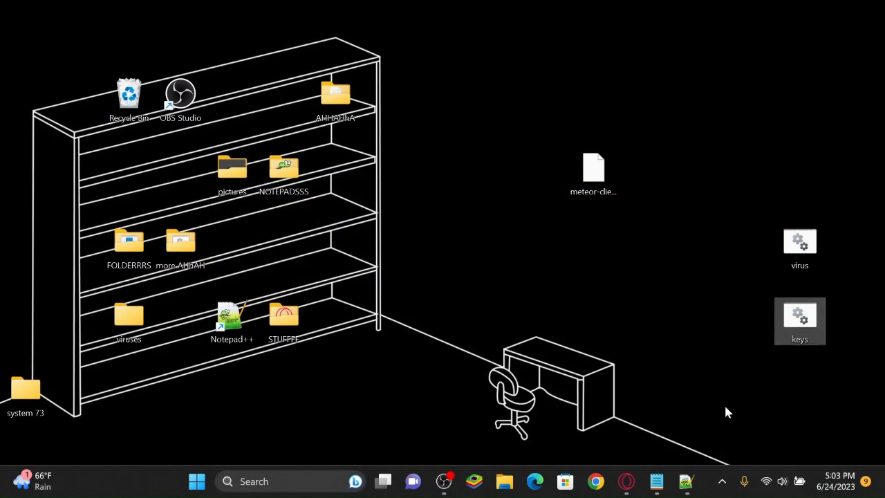
double_click(799, 321)
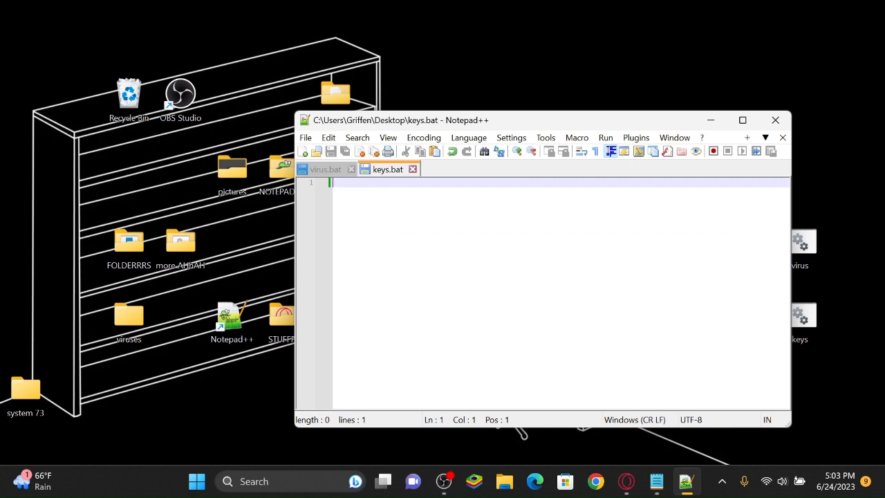
text(@echo off)
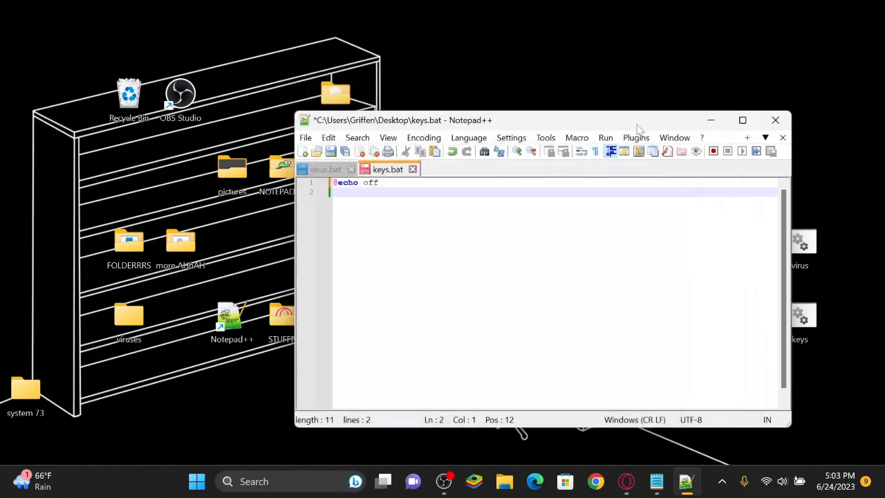
click(325, 169)
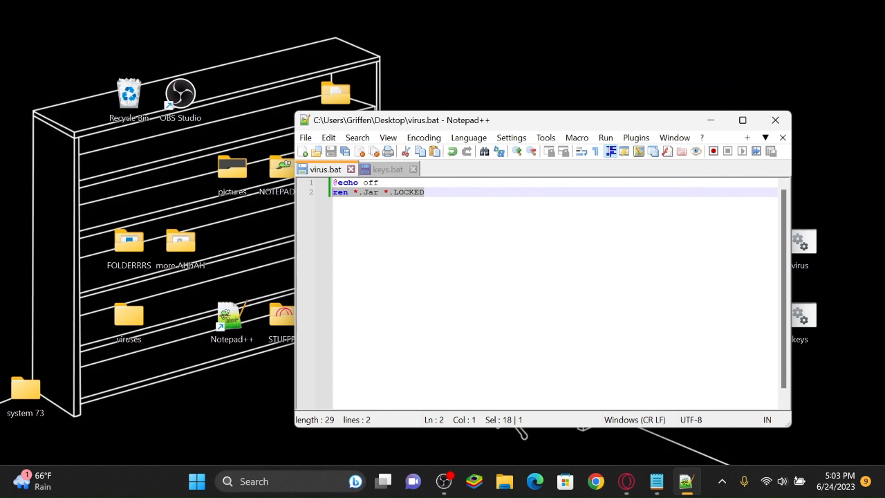
click(387, 169)
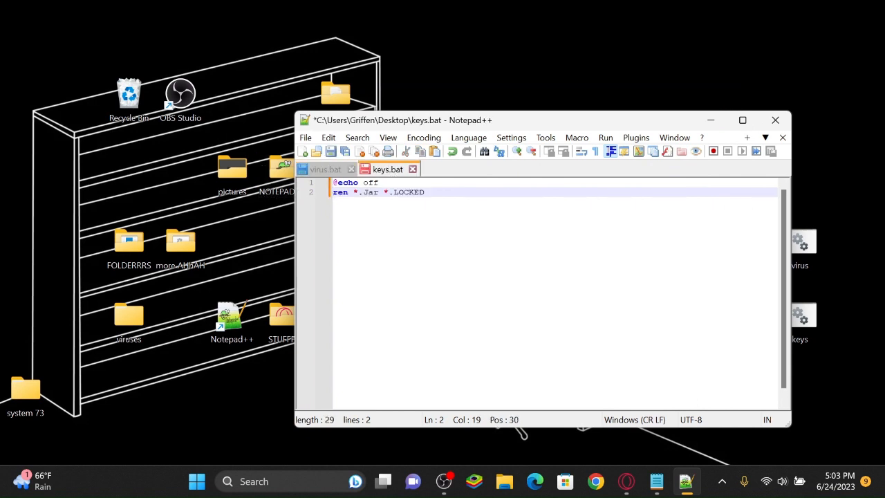
Swap the extensions so keys.bat reads ren *.LOCKED *.Jar and save.
drag(426, 191, 409, 191)
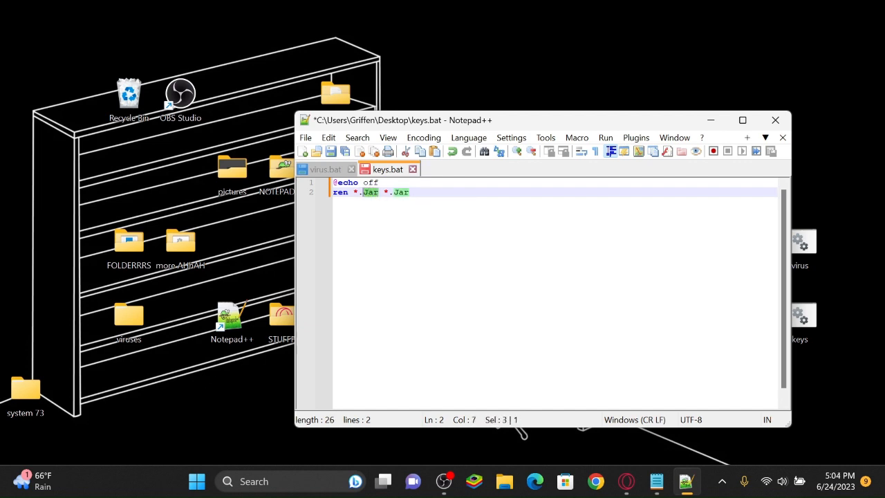
text(LOCKED)
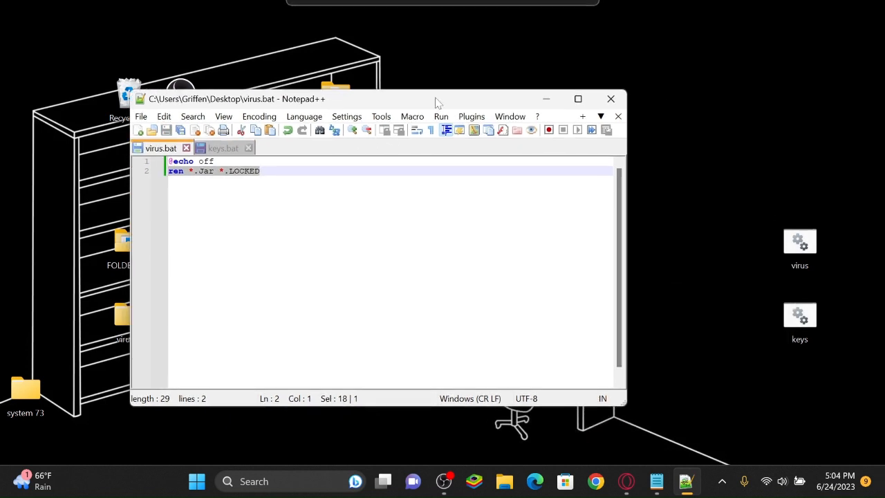
click(223, 148)
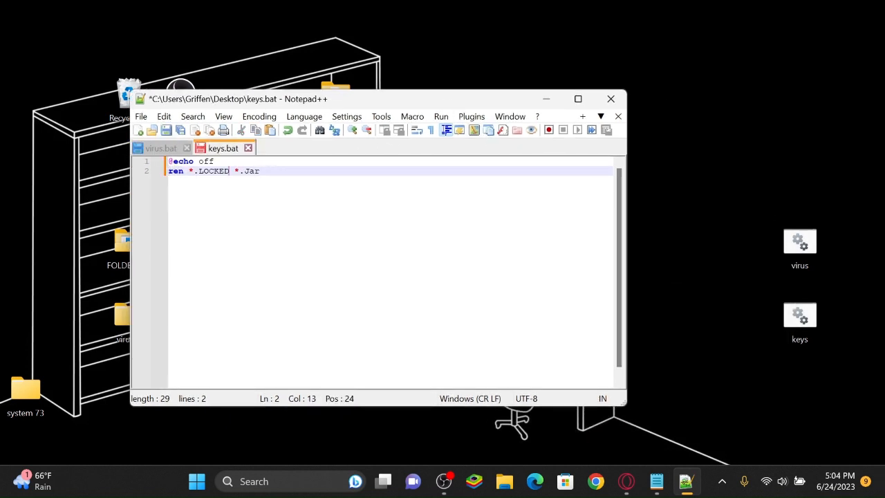
click(160, 148)
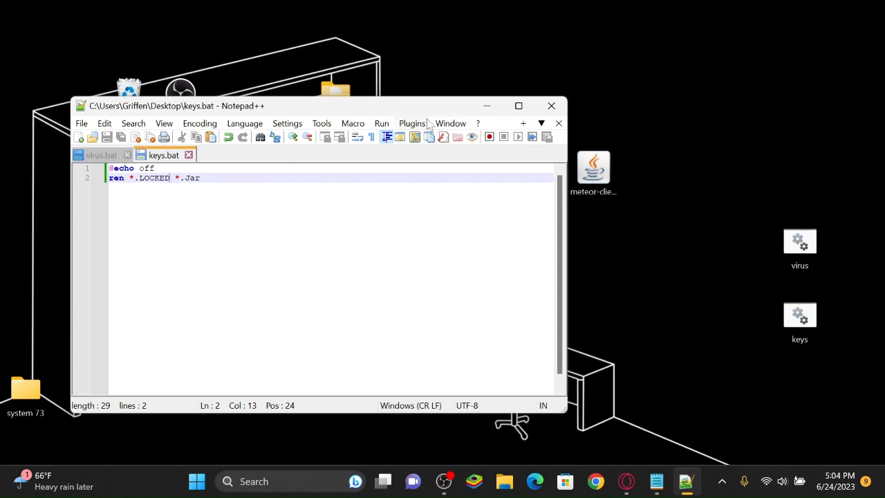
Move Notepad++ out of the way and run virus.bat from the desktop.
drag(311, 105, 218, 114)
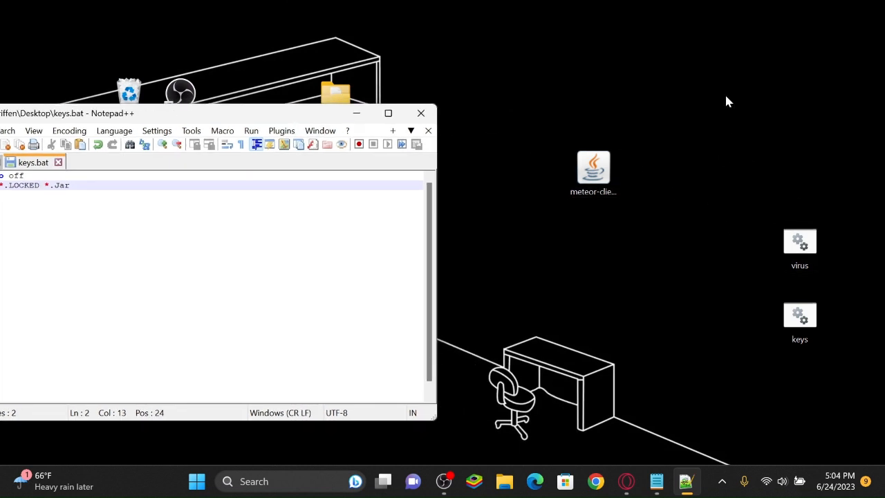
click(799, 248)
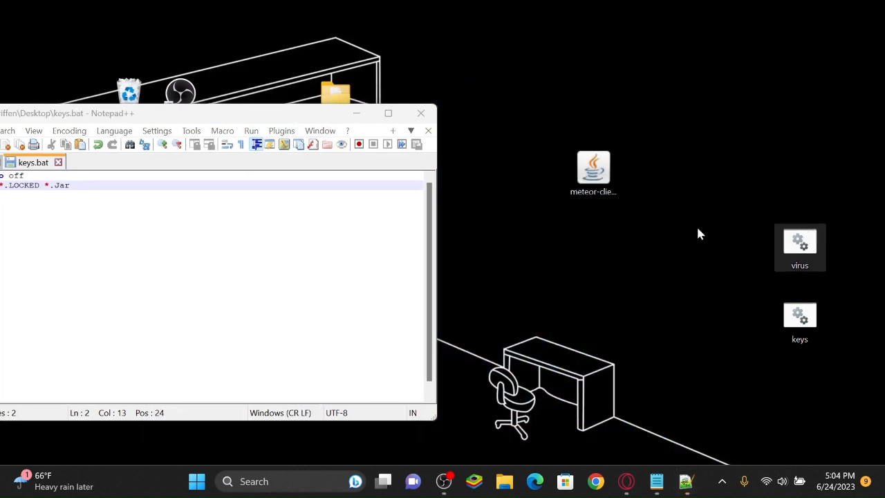
drag(208, 113, 207, 269)
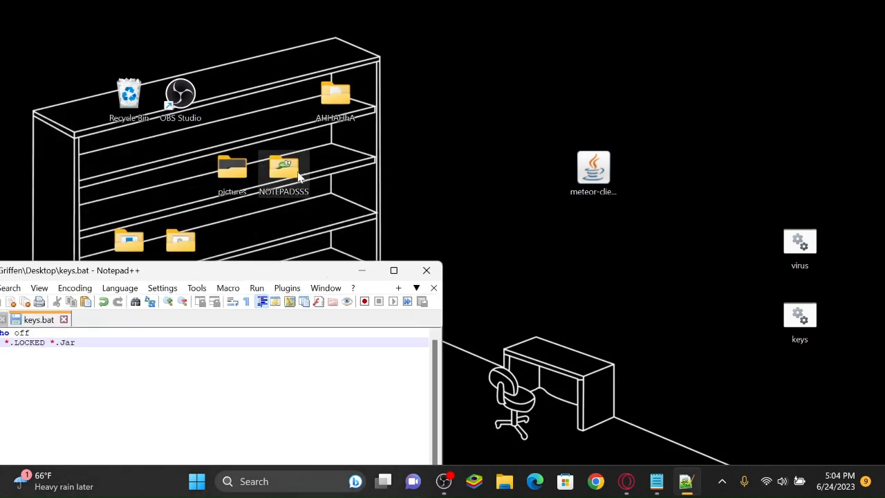
mouse_move(581, 219)
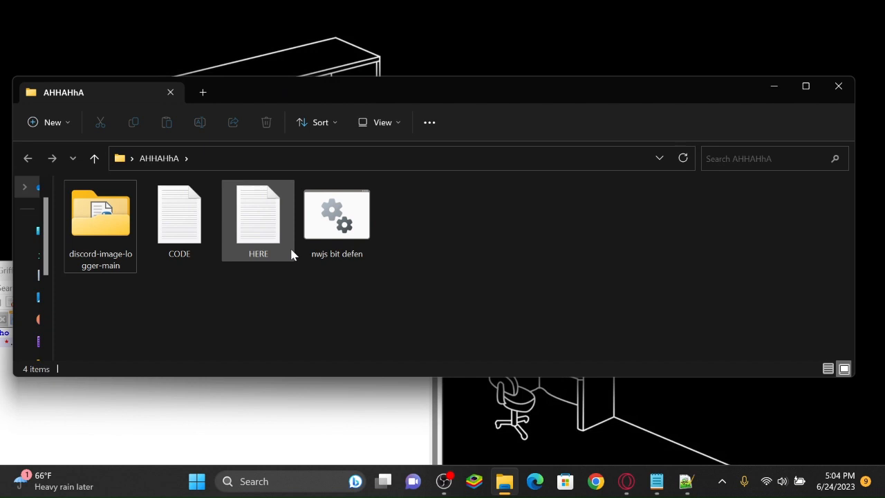
click(338, 214)
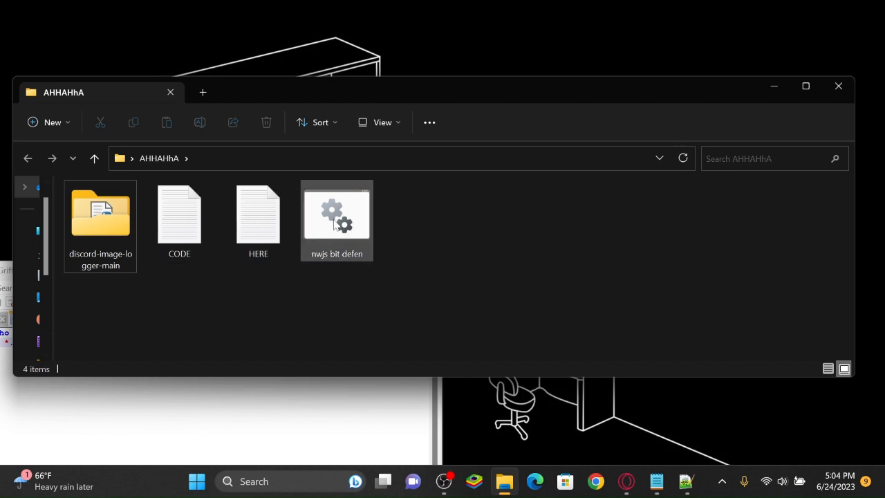
mouse_move(282, 232)
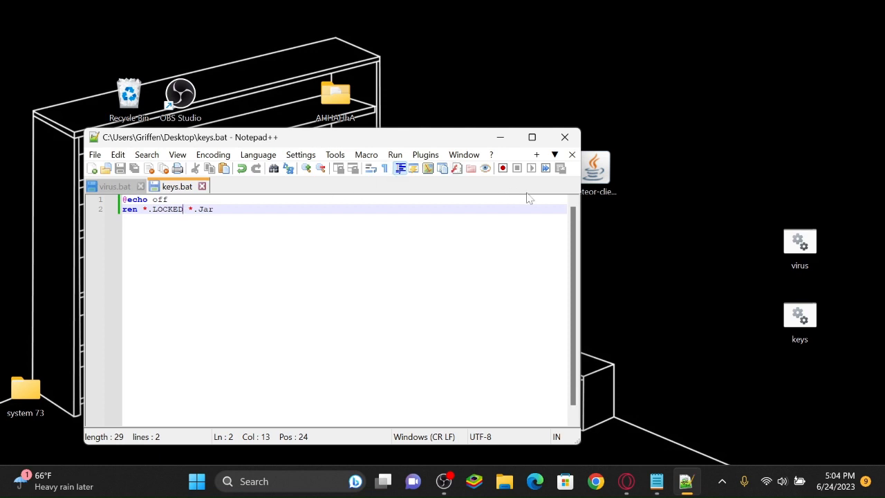
click(116, 185)
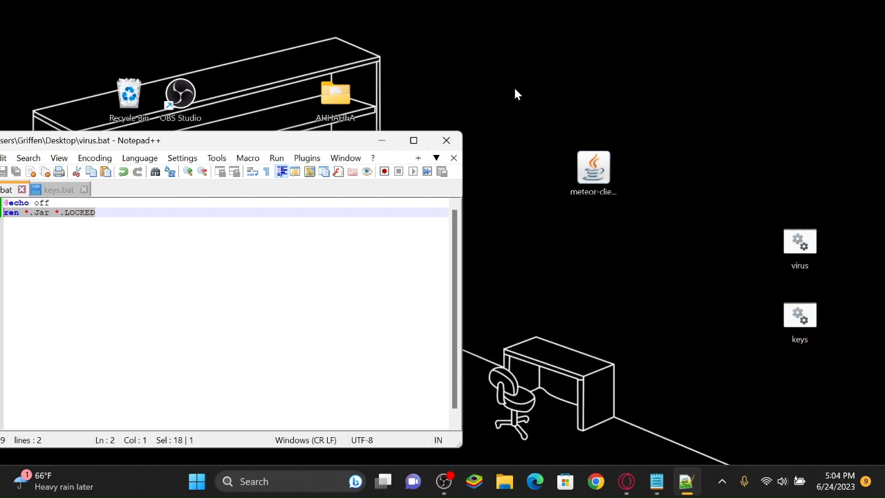
click(799, 247)
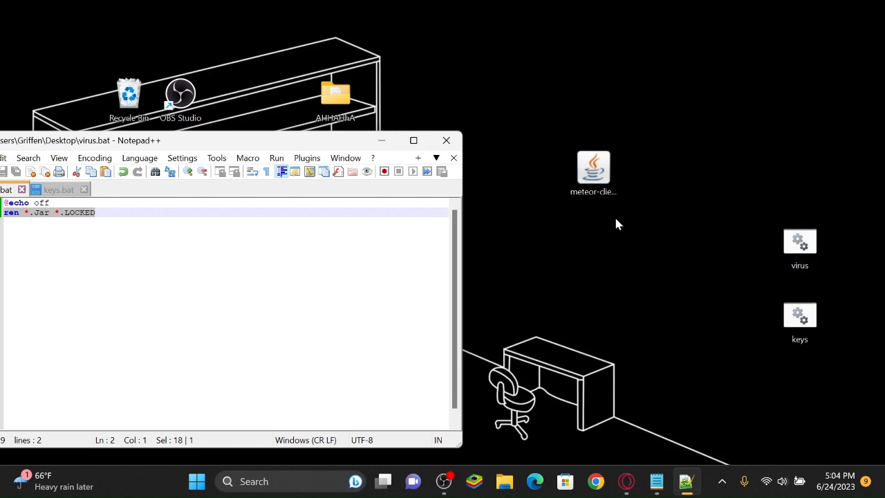
mouse_move(520, 193)
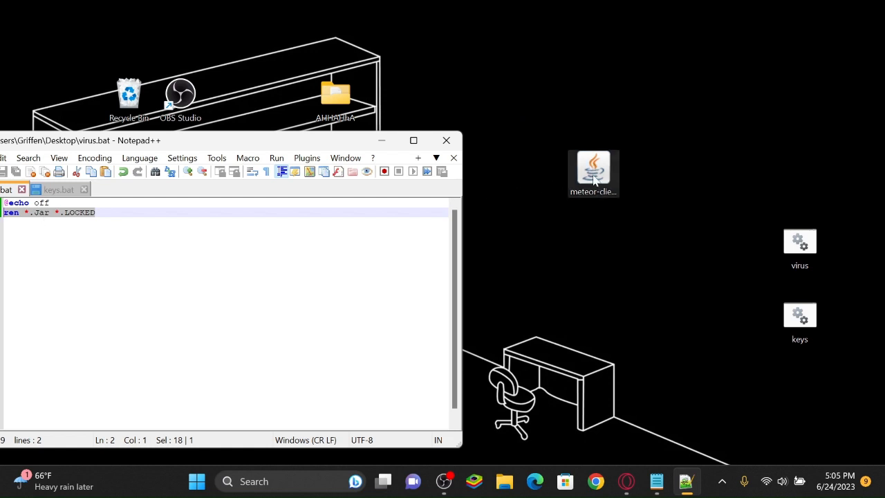
Check the meteor client file's properties showing it is now a LOCKED file.
right_click(593, 168)
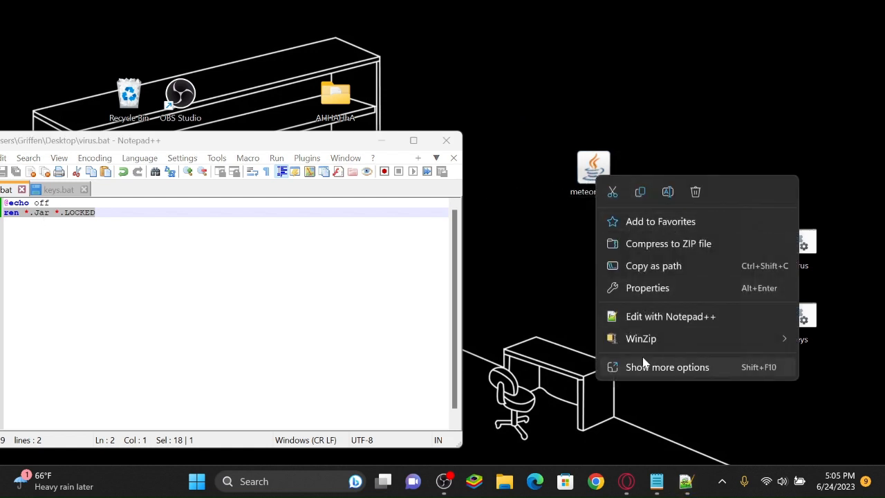
click(646, 288)
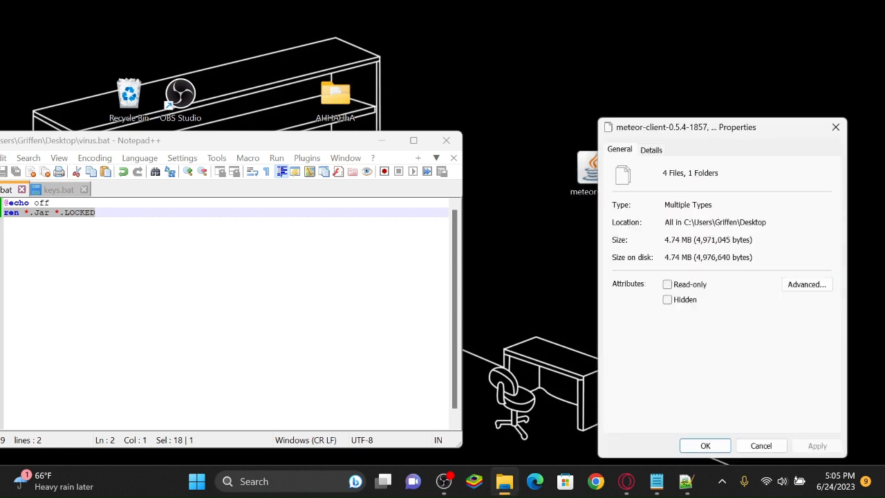
mouse_move(650, 149)
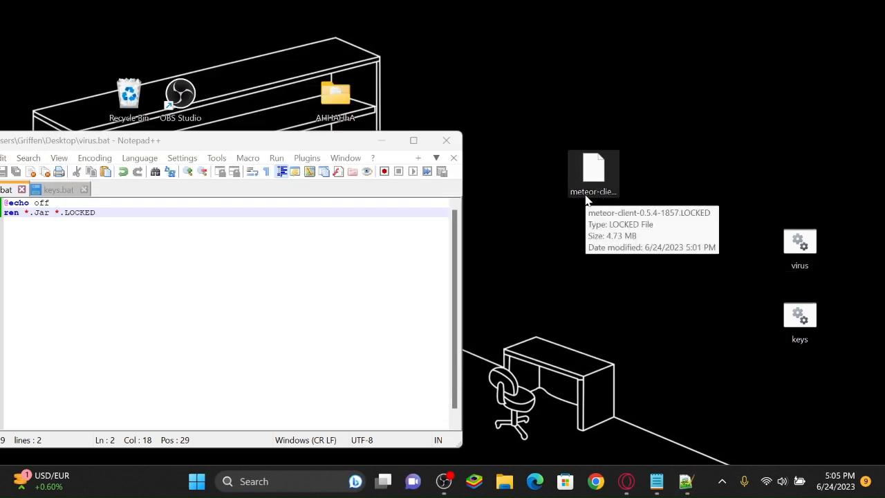
click(58, 189)
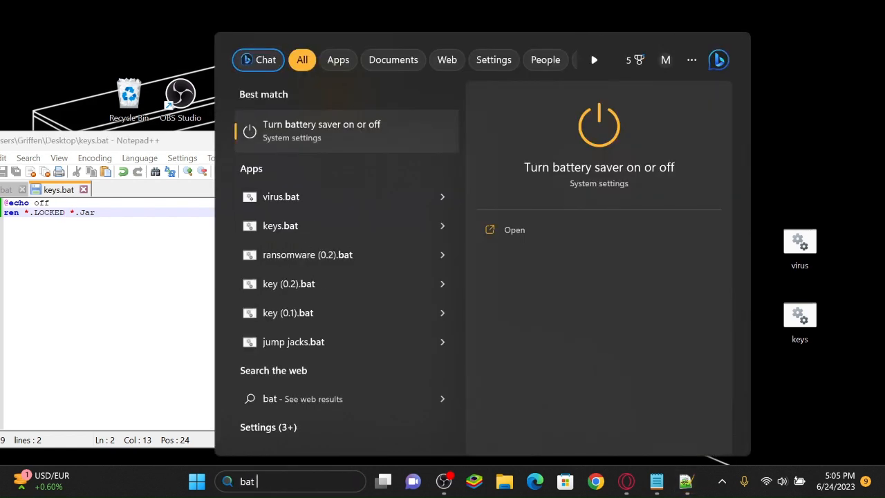
text(to)
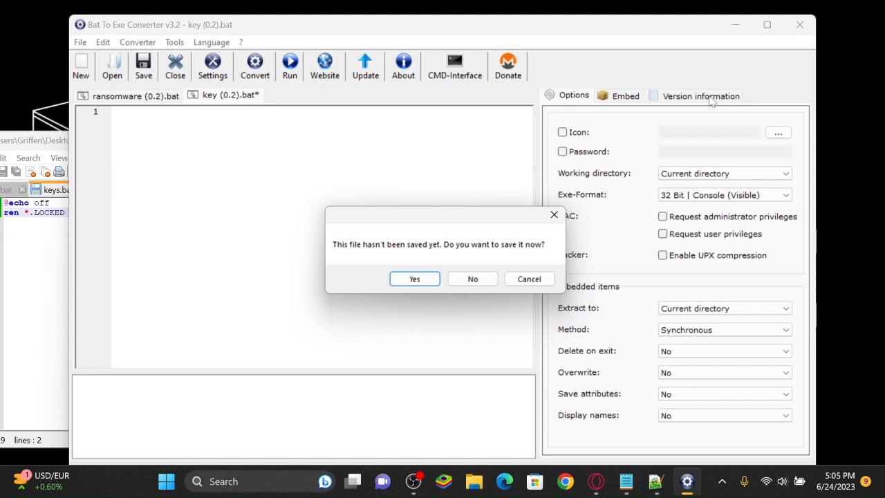
mouse_move(473, 279)
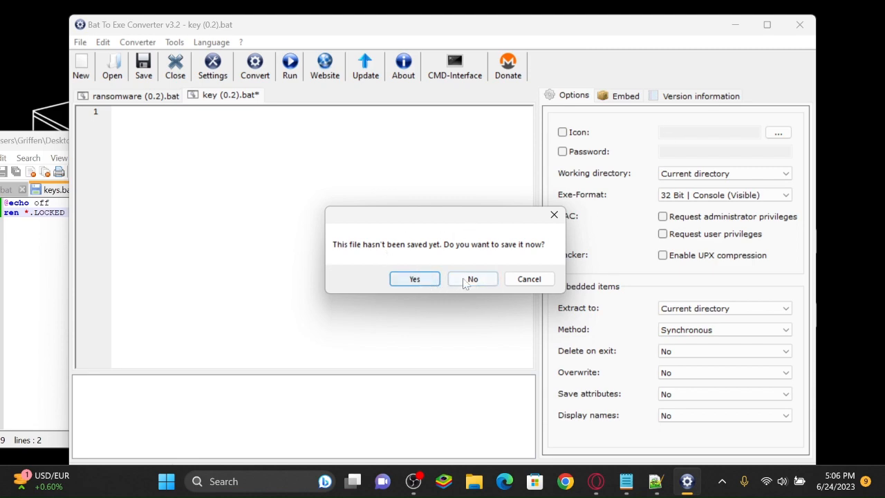
click(473, 279)
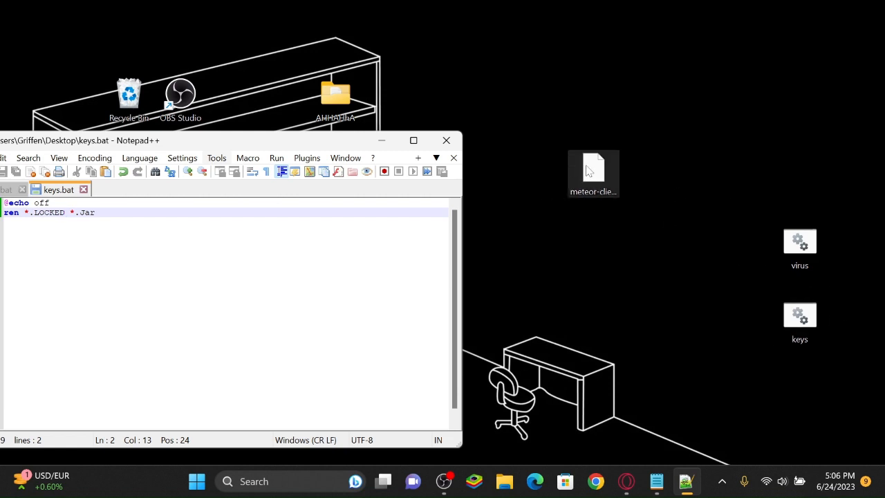
Confirm in Properties that the meteor file's type reads LOCKED File, then close it.
right_click(591, 173)
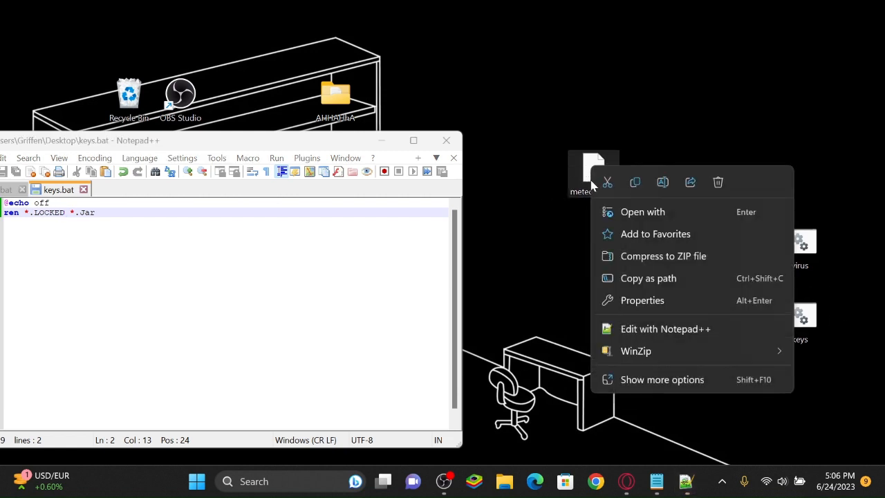
click(641, 299)
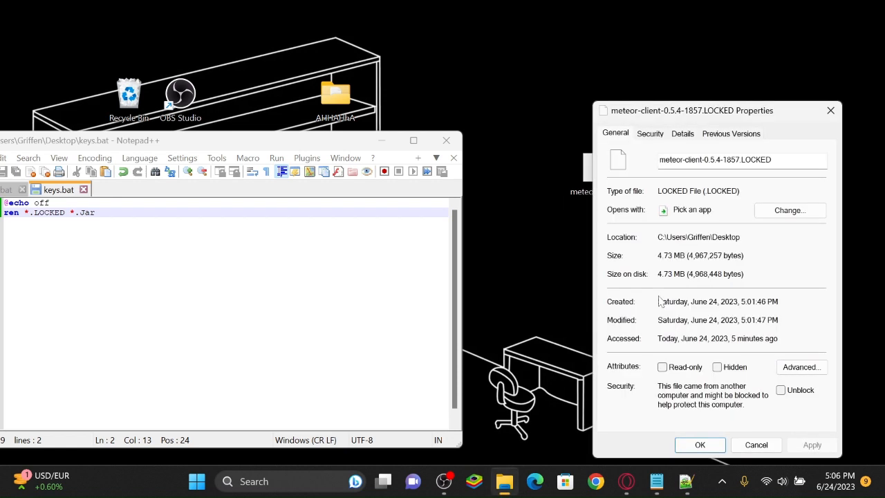
double_click(722, 191)
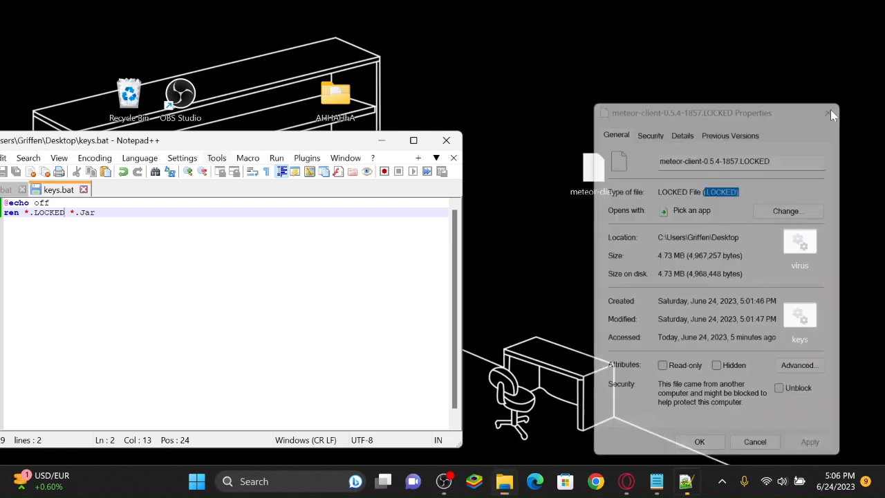
click(827, 114)
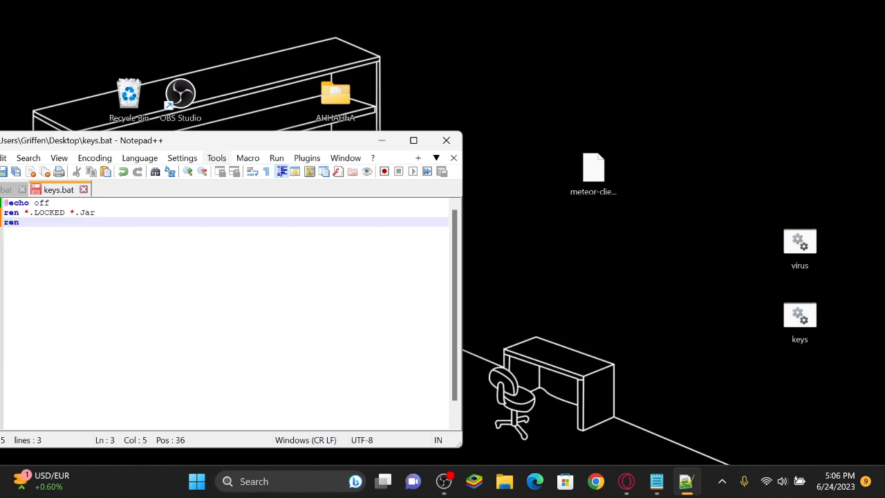
Add the line ren *.BMP *.ahah to virus.bat.
text(*)
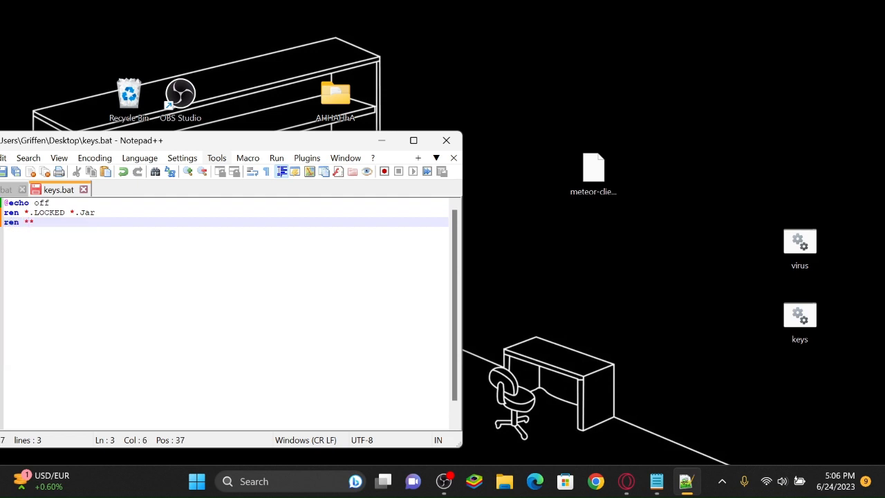
text(.)
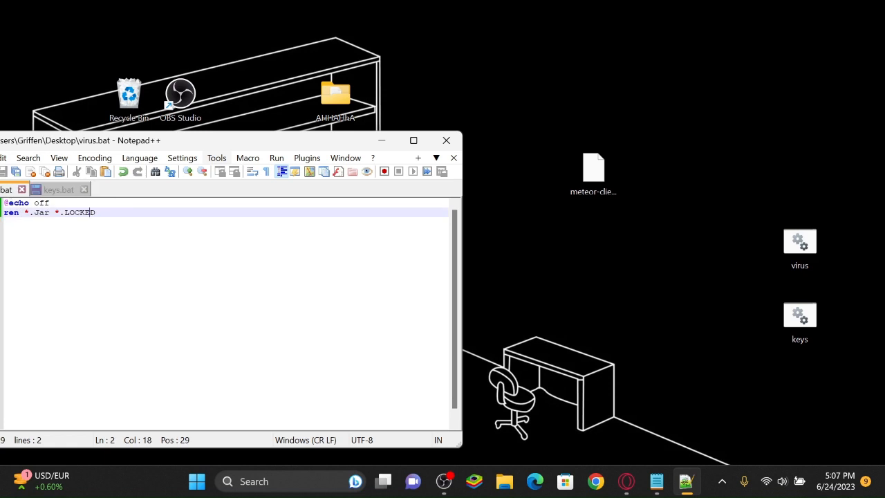
key(Return)
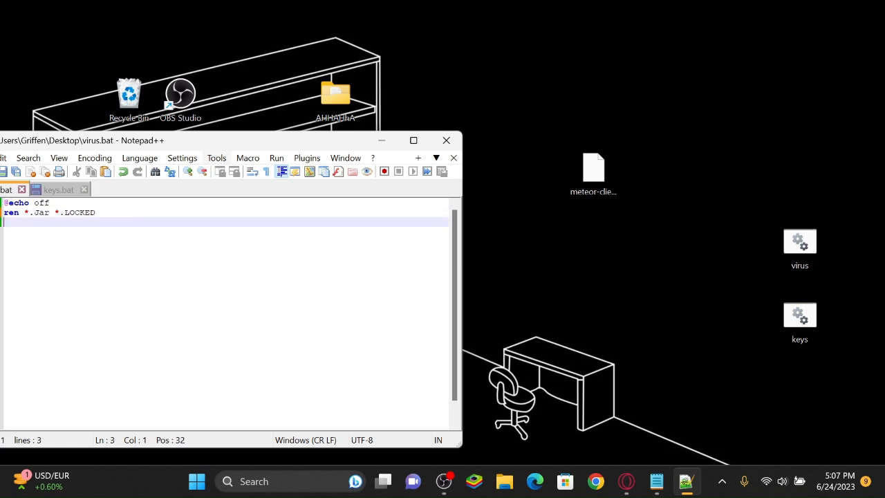
text(ren *.*)
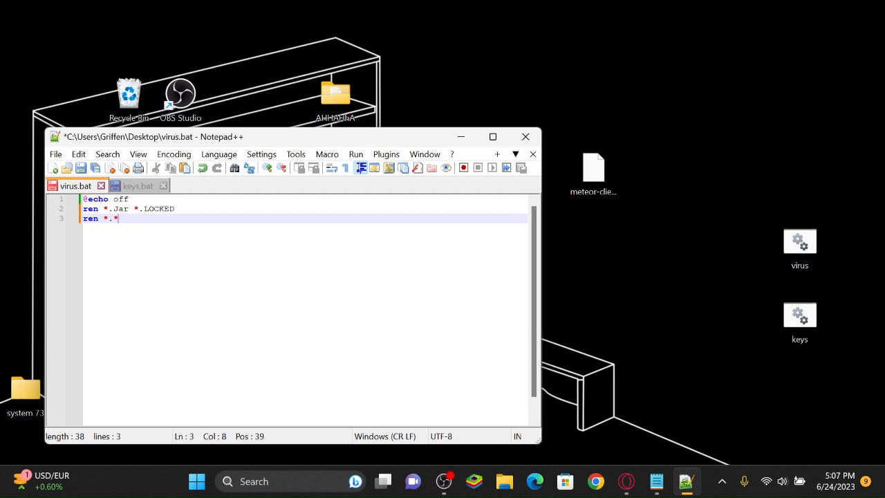
key(Backspace)
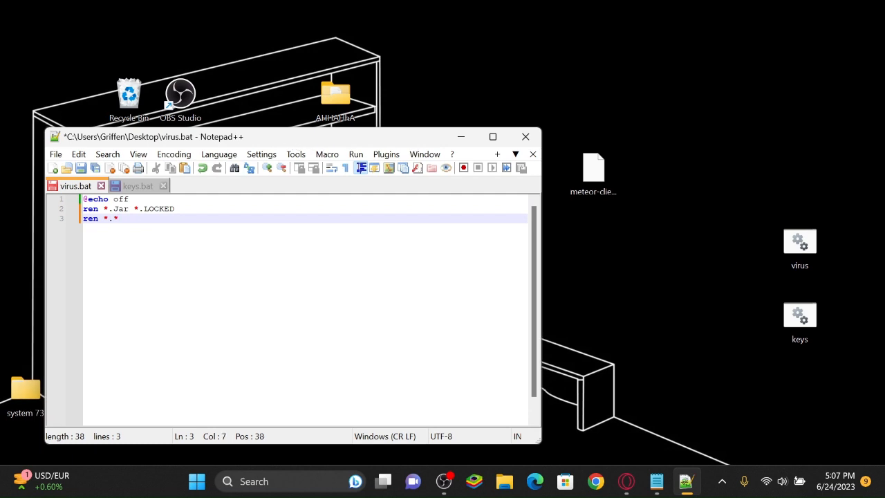
text(BMP)
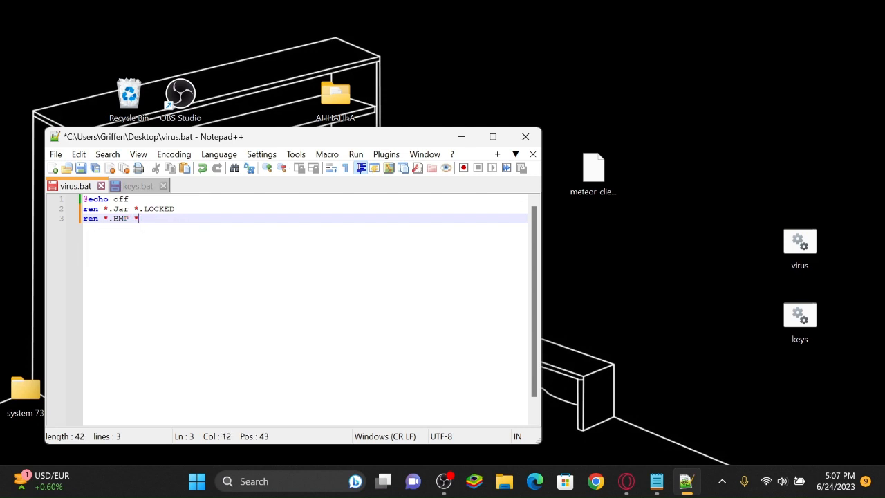
text(a)
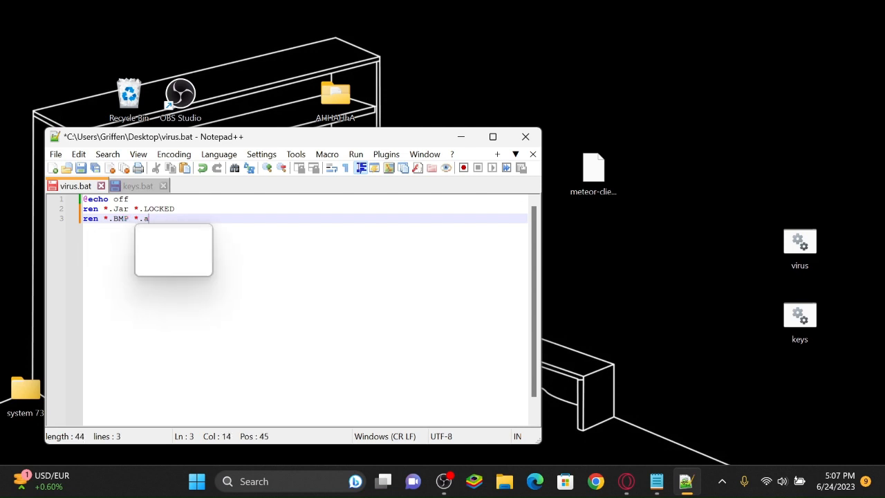
text(hah)
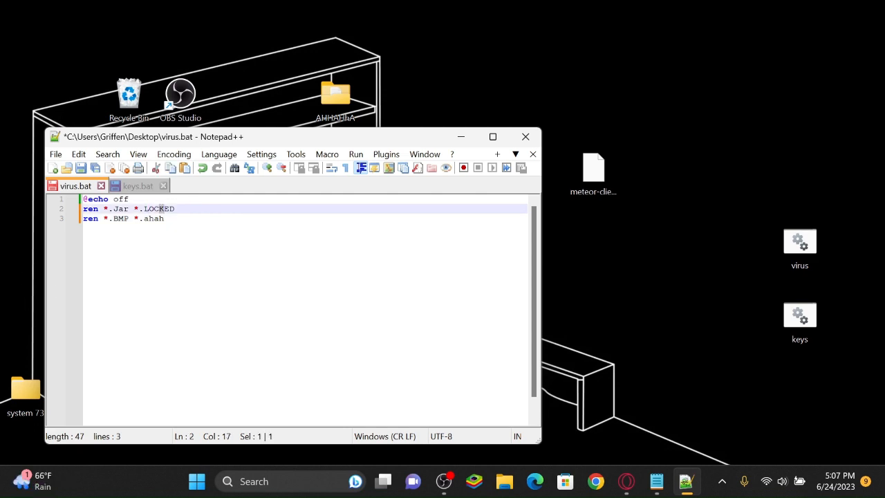
Add the reverse line ren *.ahah *.BMP to keys.bat.
click(138, 185)
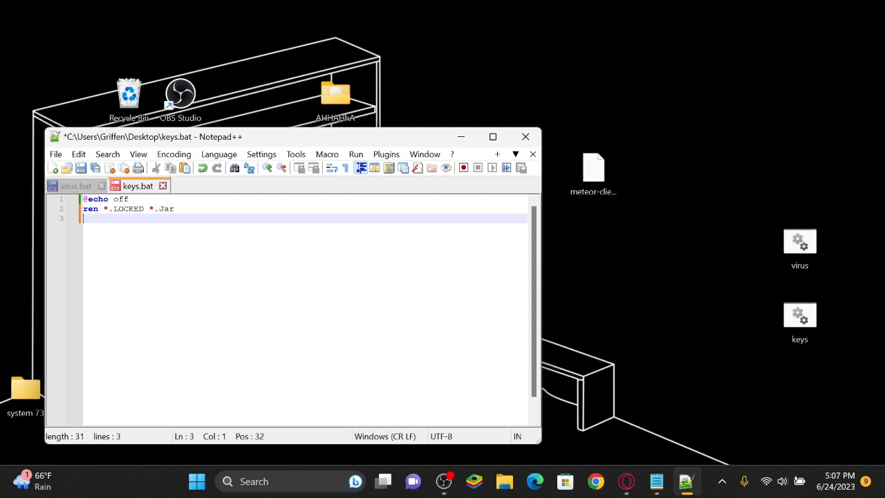
click(75, 185)
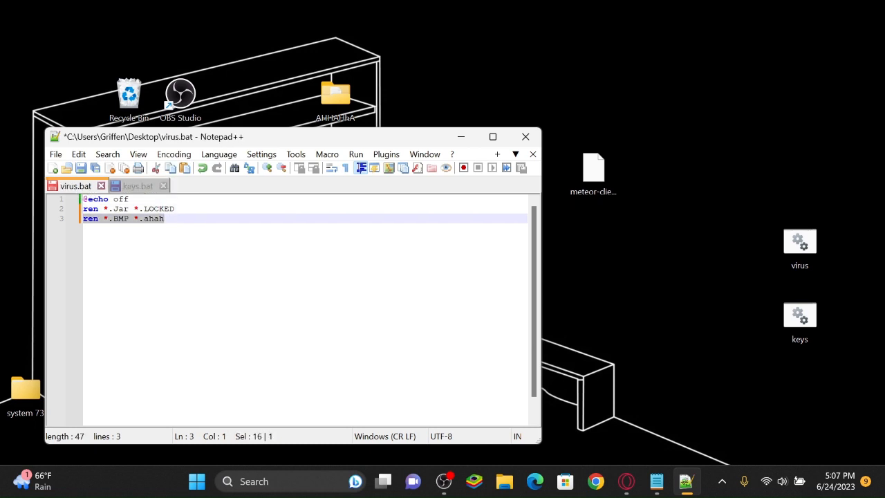
click(137, 185)
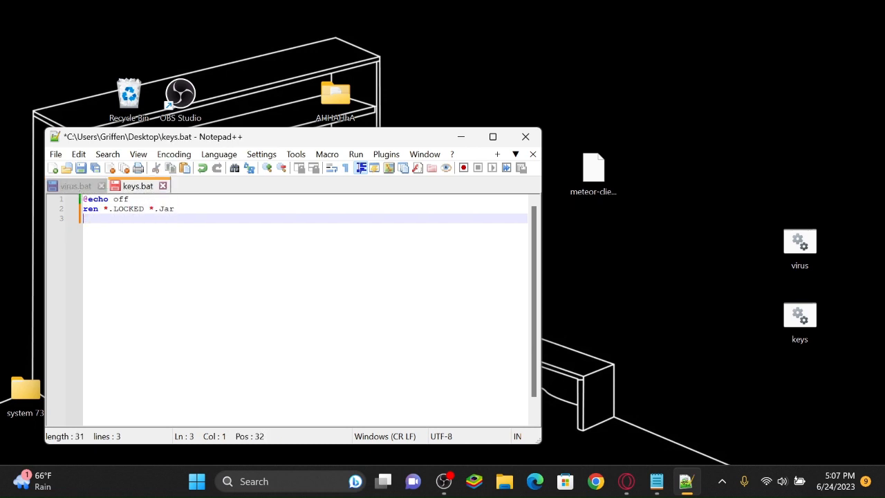
text(ren *.BMP *.ahah)
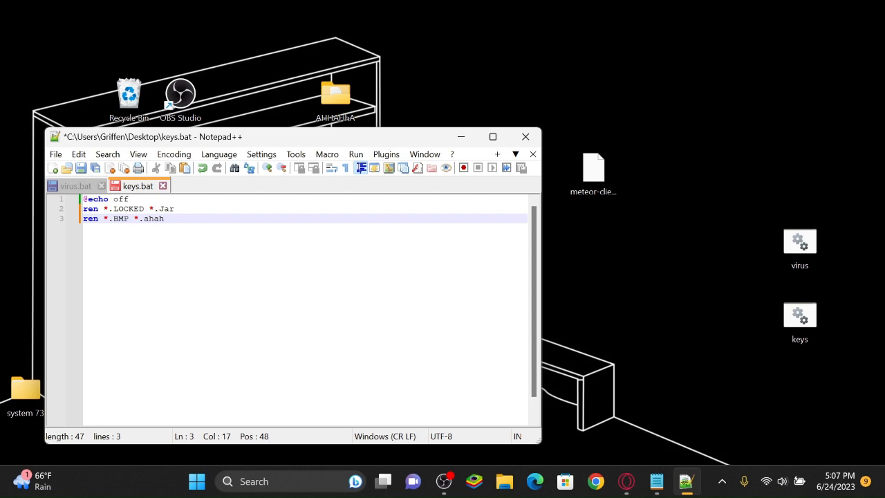
double_click(120, 218)
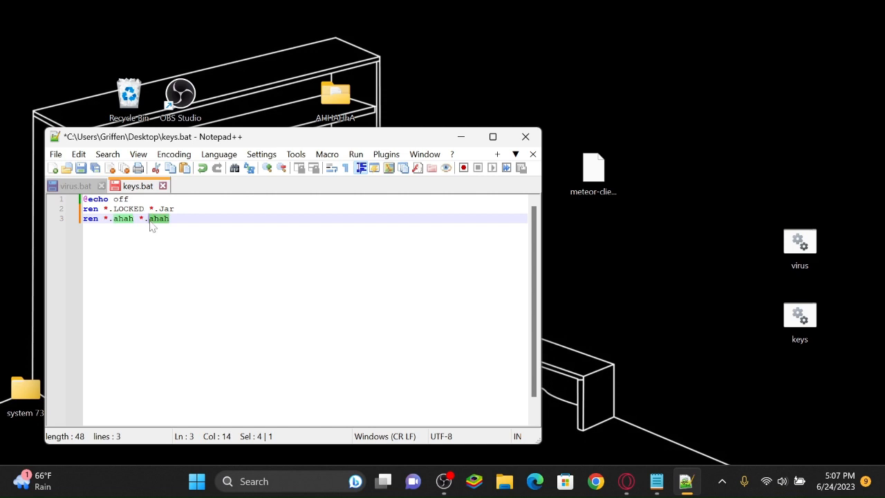
text(BMP)
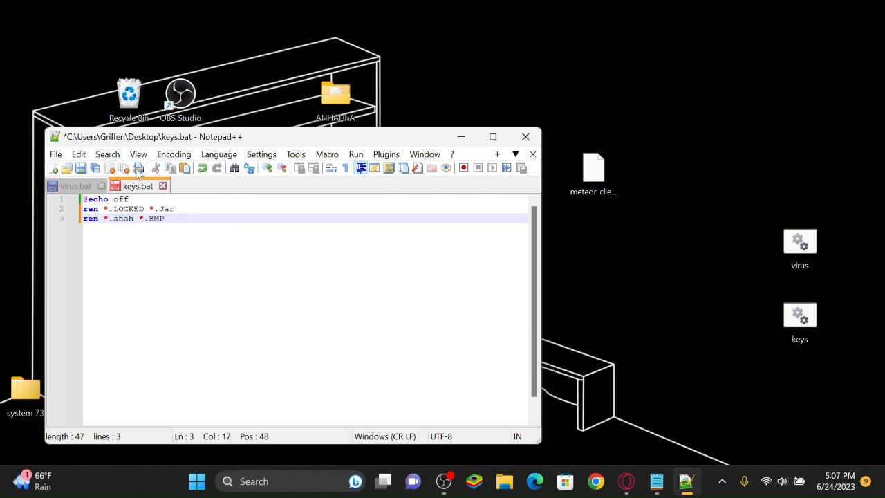
click(76, 185)
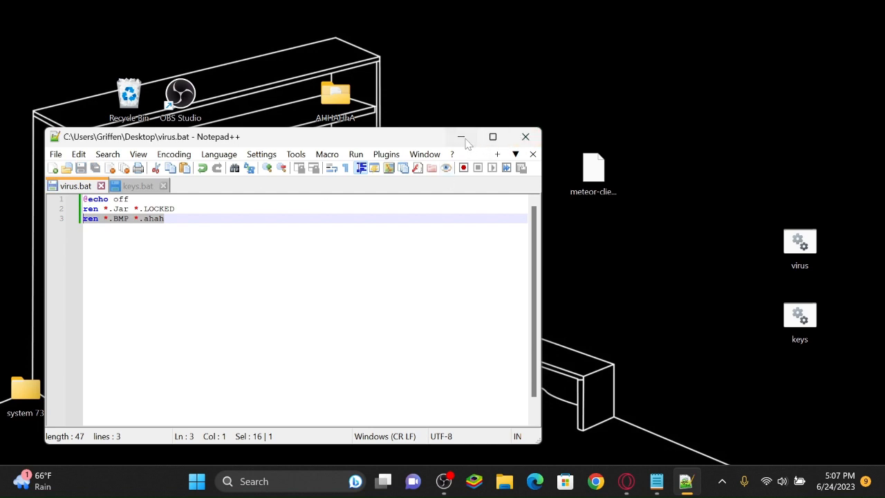
Create a New Bitmap image on the desktop for testing, then return to the scripts in Notepad++.
click(462, 137)
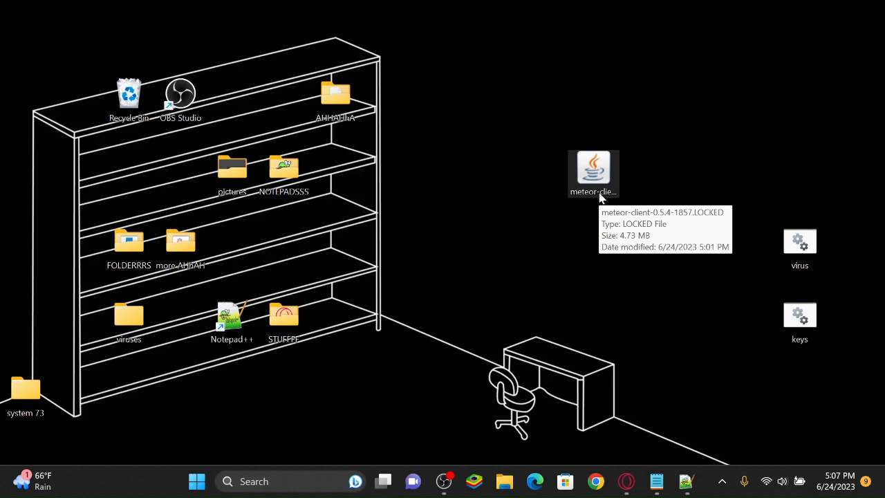
mouse_move(619, 204)
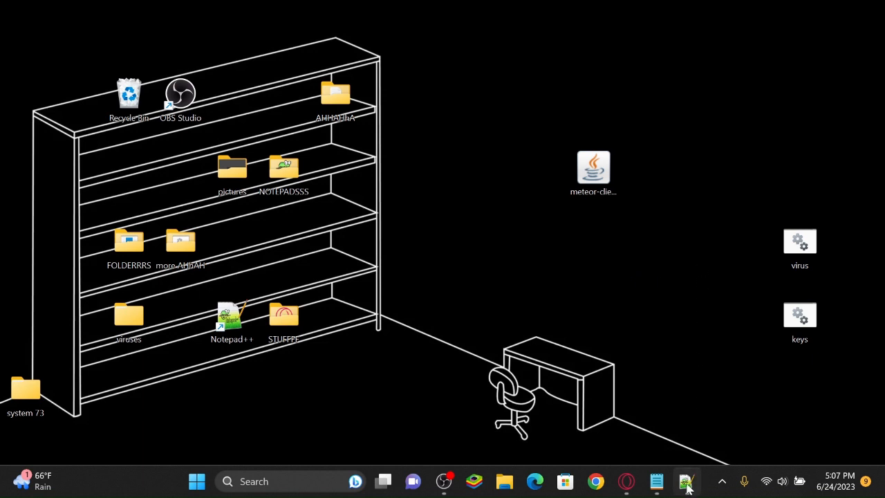
click(685, 481)
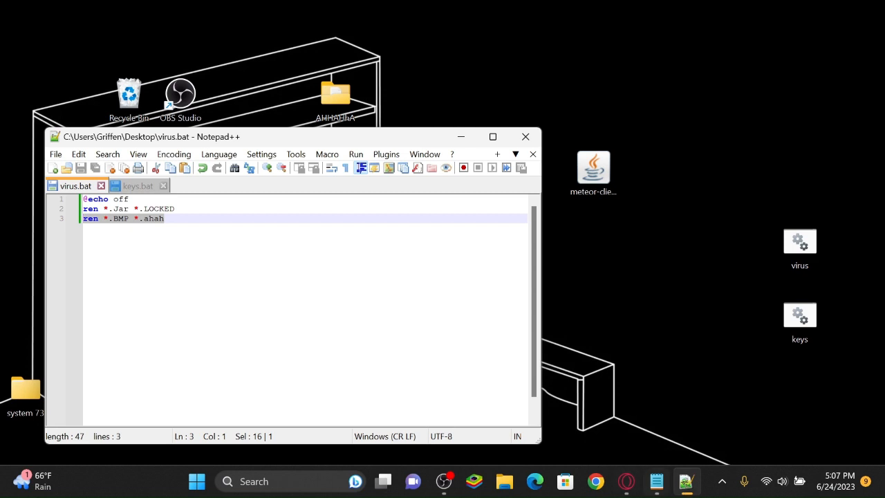
click(139, 186)
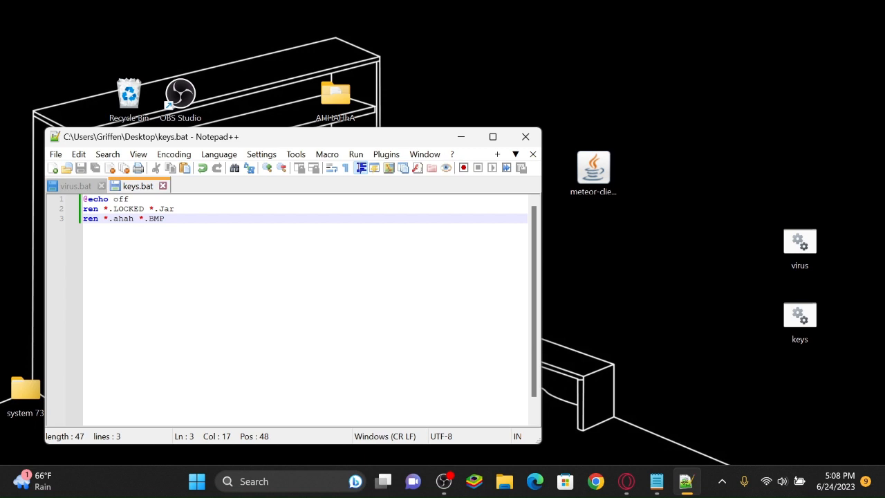
click(76, 185)
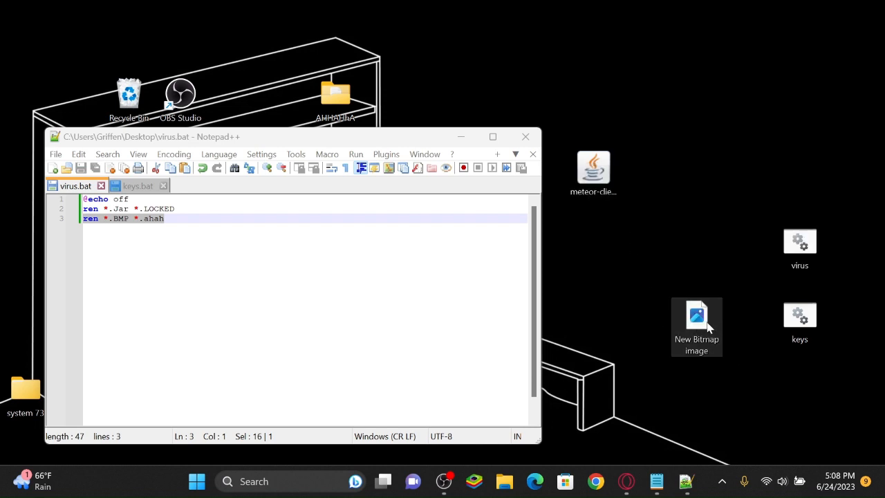
mouse_move(697, 320)
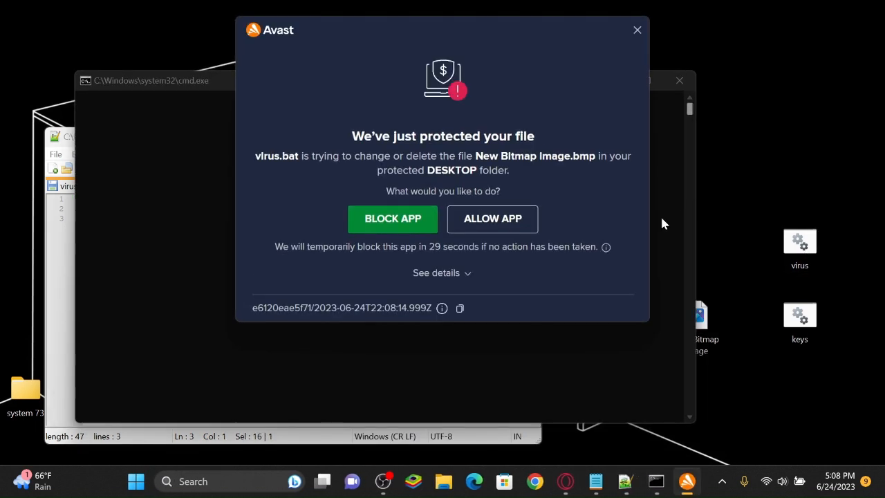
mouse_move(539, 193)
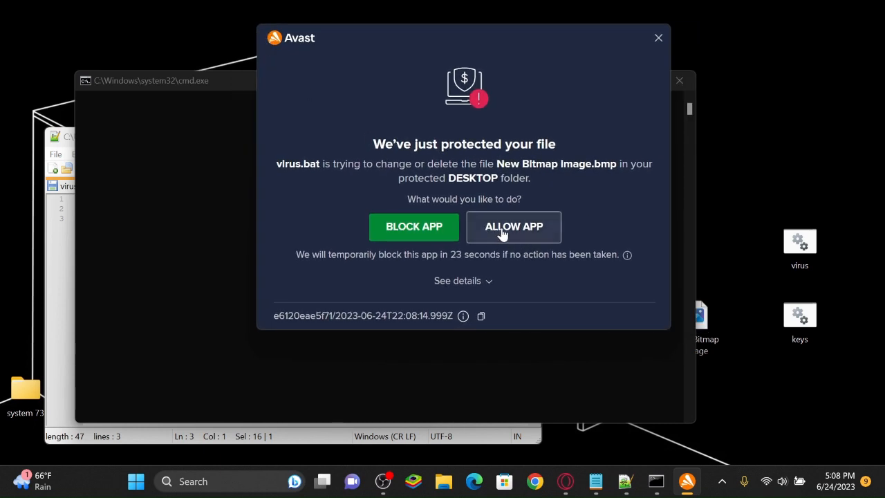
Allow virus.bat through Avast's protection prompt so it renames the bitmap to .ahah.
click(514, 227)
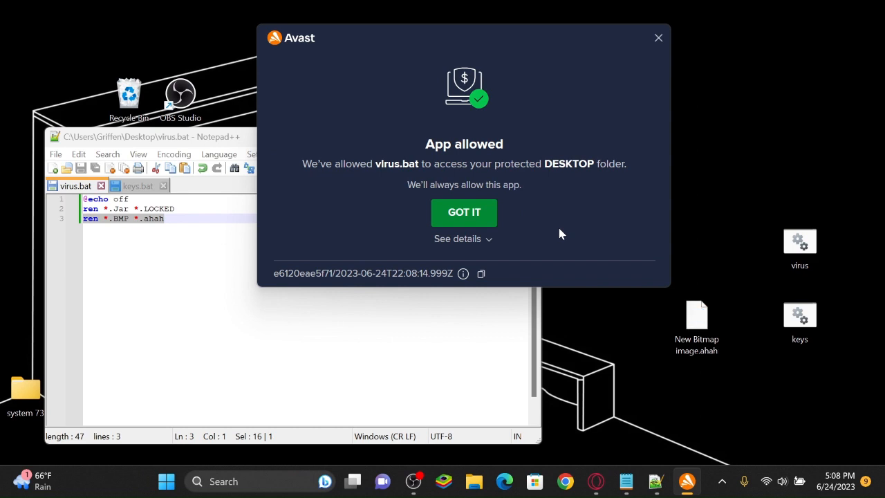
click(465, 213)
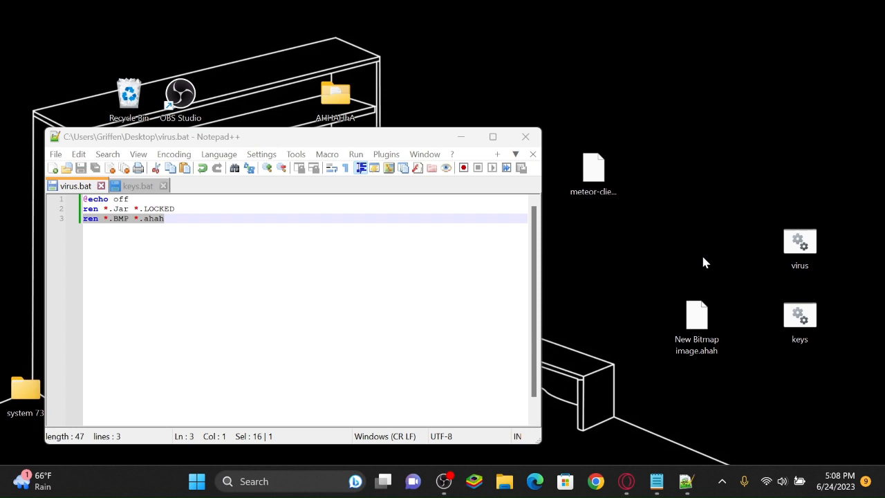
Open the locked meteor-client file with another program, then close Notepad++.
right_click(592, 168)
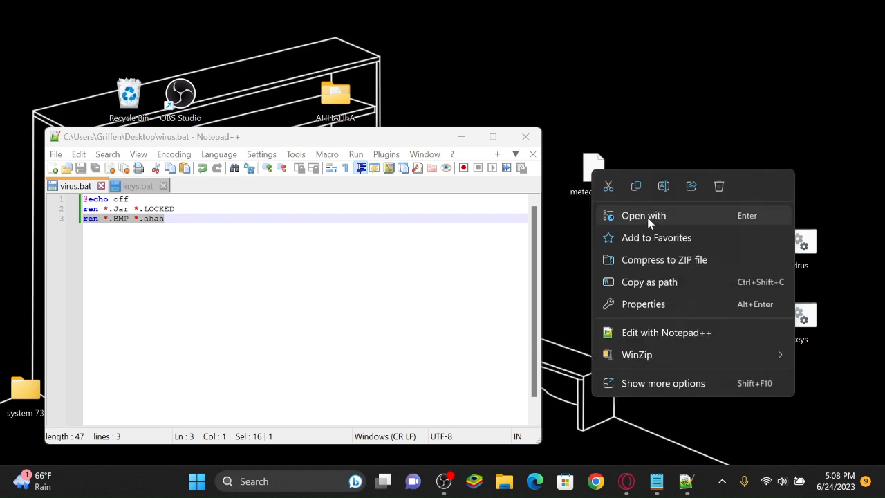
click(642, 216)
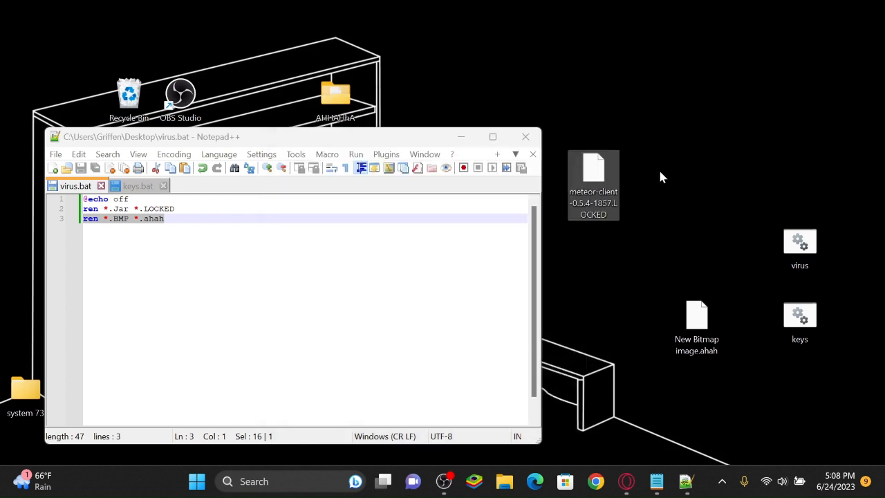
mouse_move(657, 182)
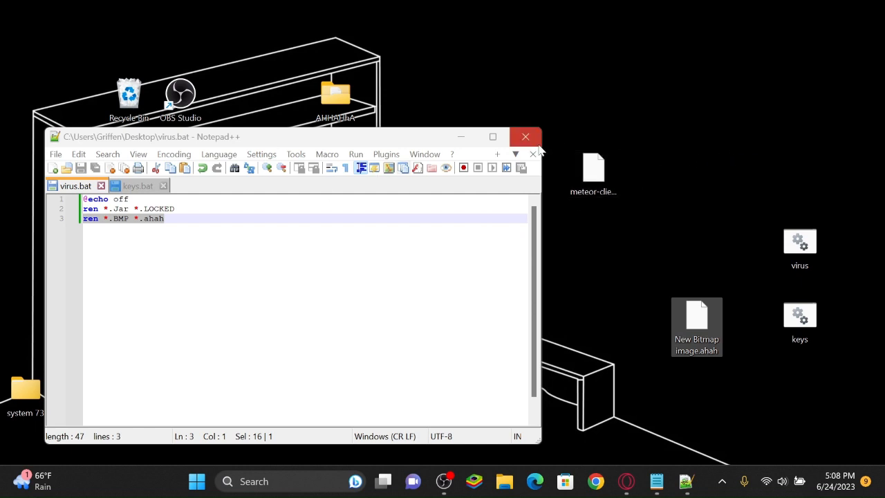
click(525, 137)
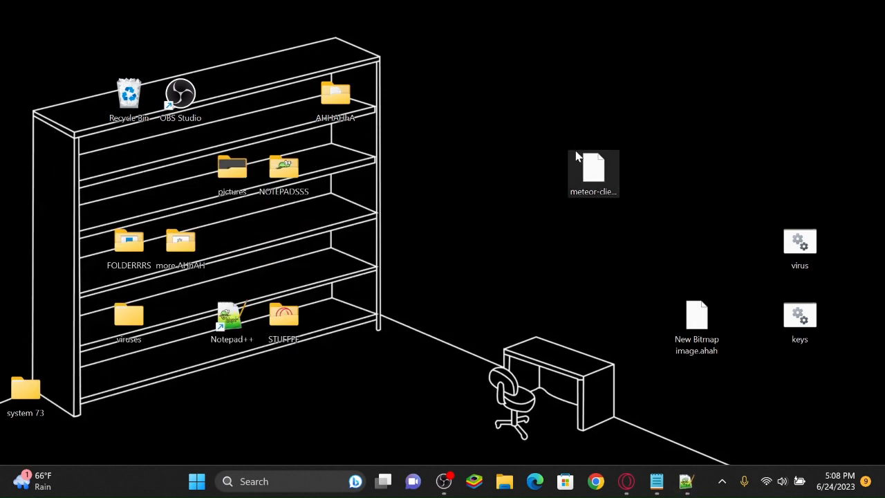
View the .LOCKED file's unreadable binary and javassist paths in Notepad, then close it.
right_click(593, 173)
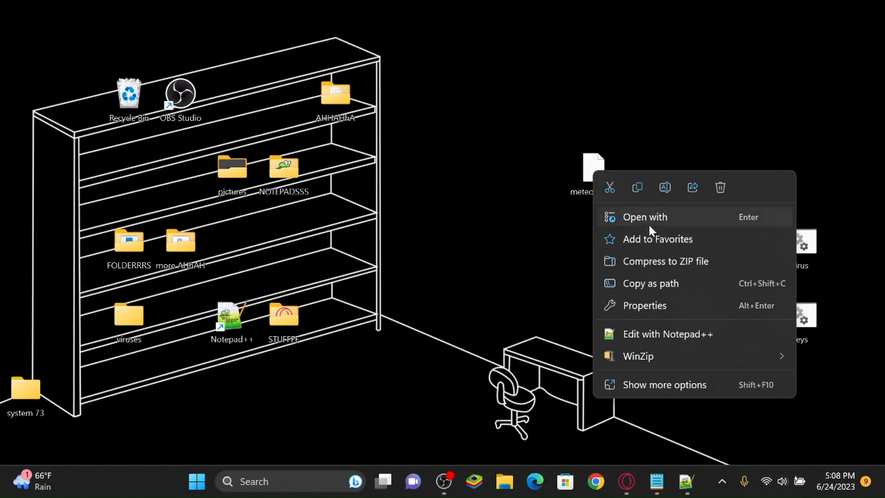
click(644, 216)
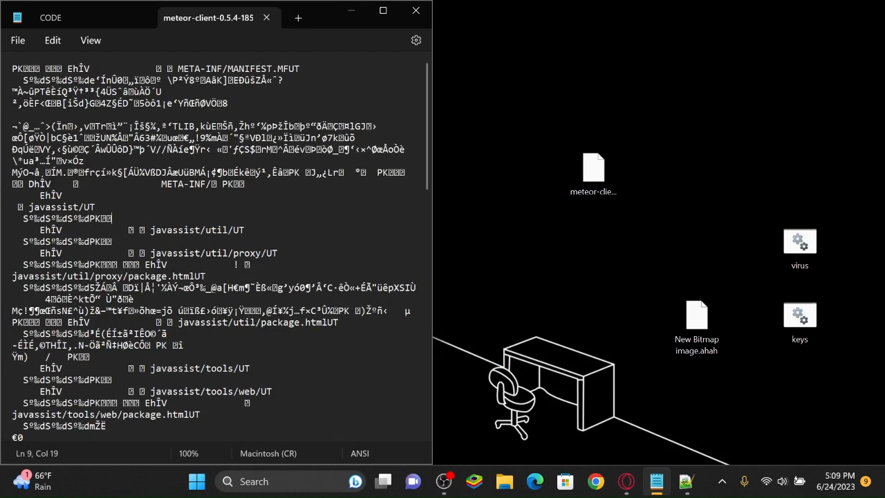
scroll(down, 3)
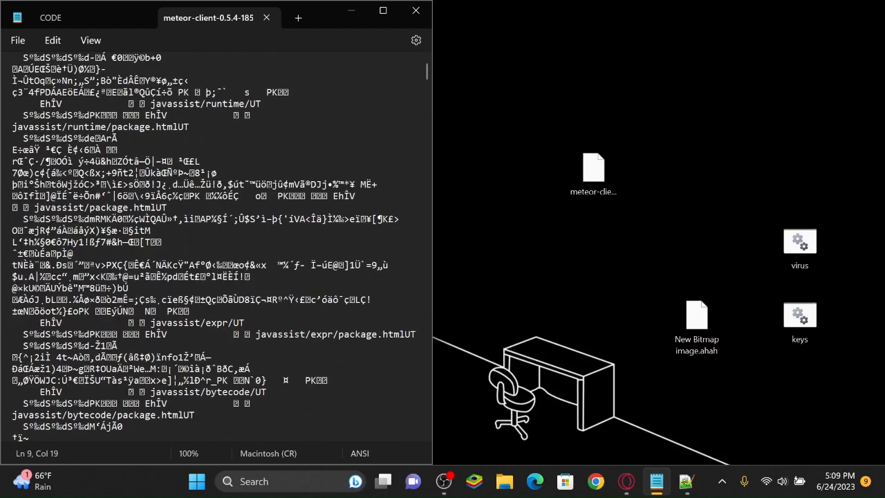
click(414, 11)
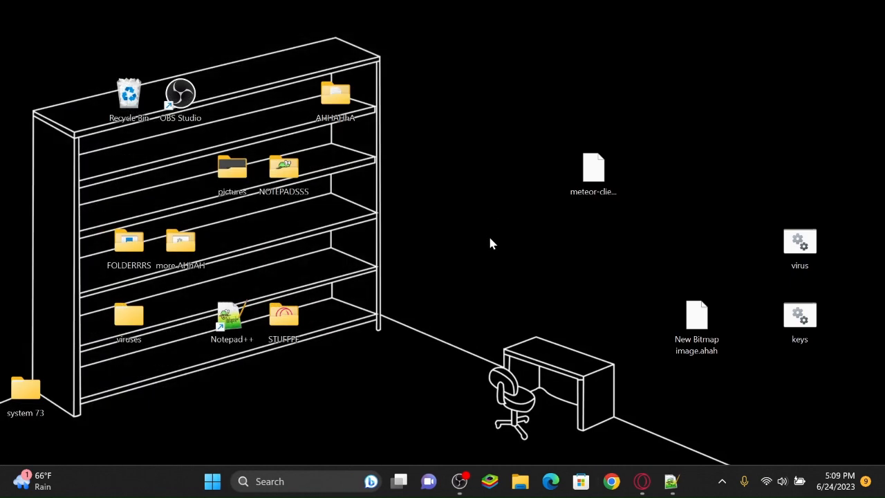
Run keys.bat so the meteor client regains .jar and the bitmap its New Bitmap image name.
click(799, 317)
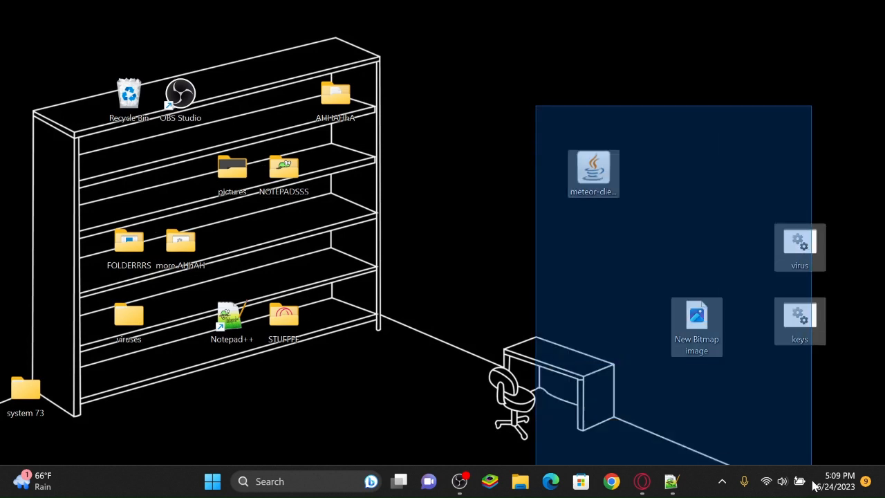
click(669, 276)
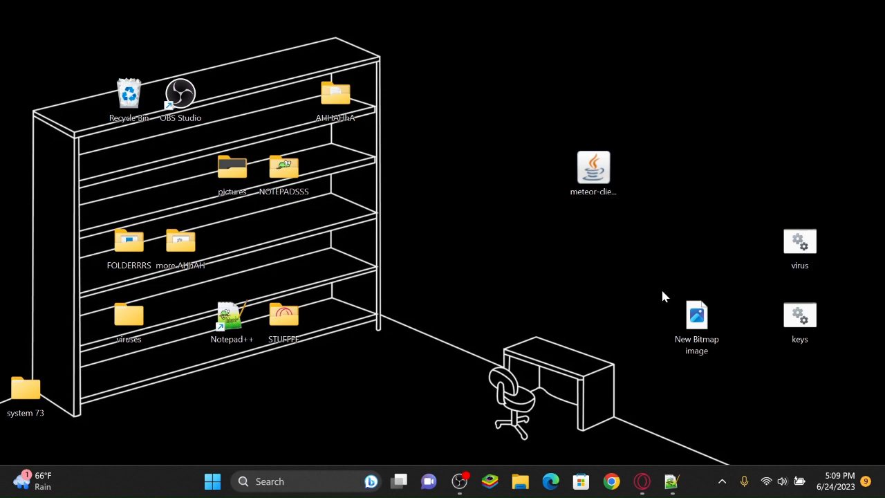
mouse_move(657, 300)
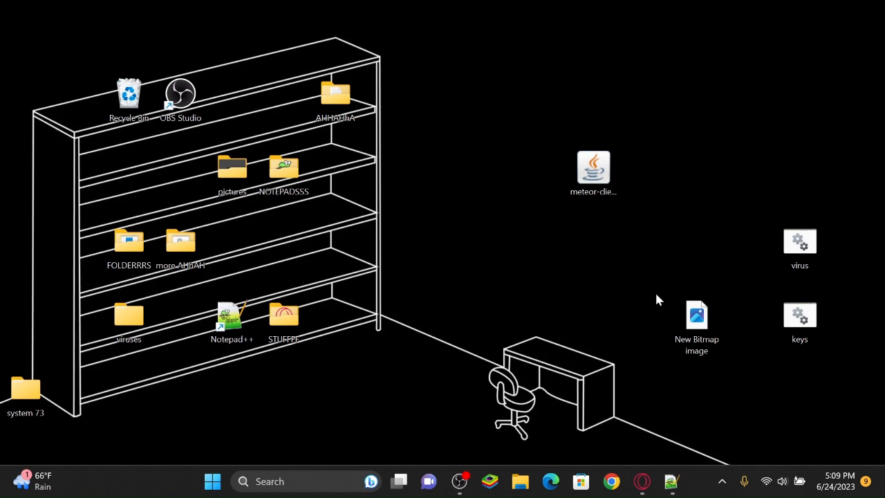